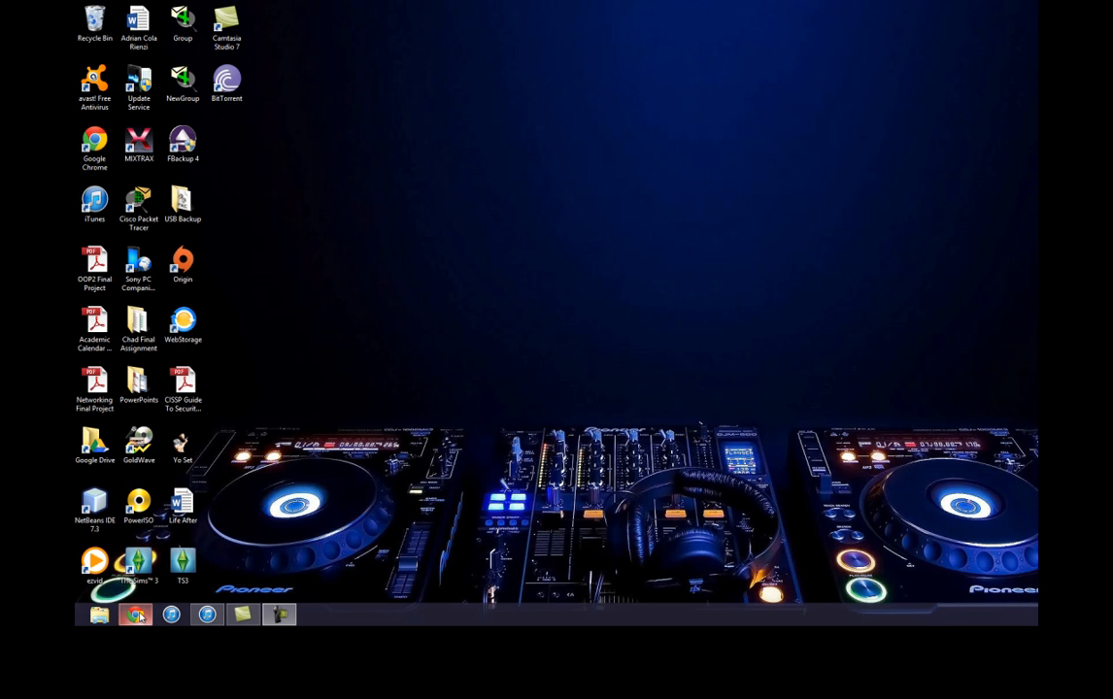
- Start Chrome from the desktop and go to download.com
{"action": "left_click", "coordinate": [136, 614]}
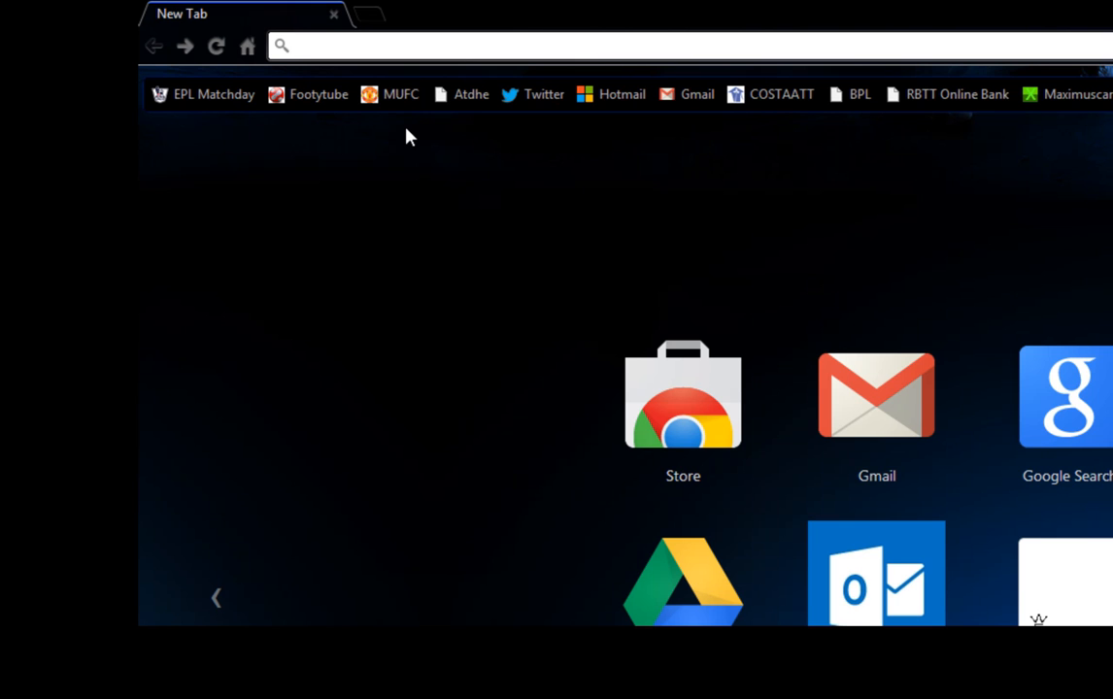
{"action": "mouse_move", "coordinate": [419, 118]}
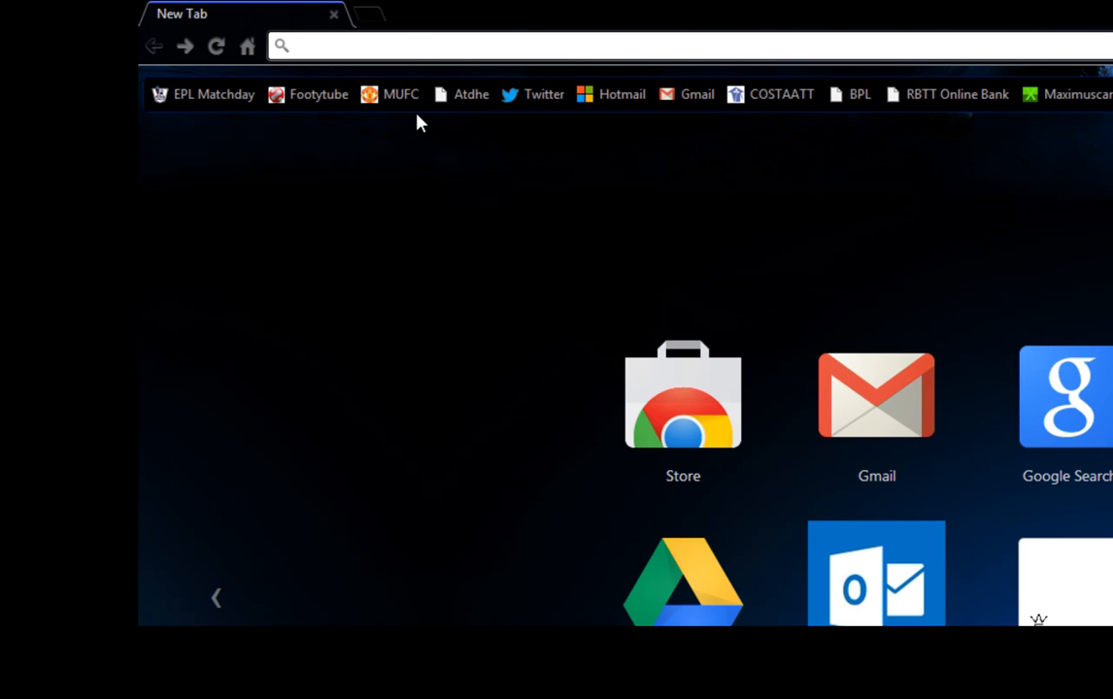
{"action": "type", "text": "download.com"}
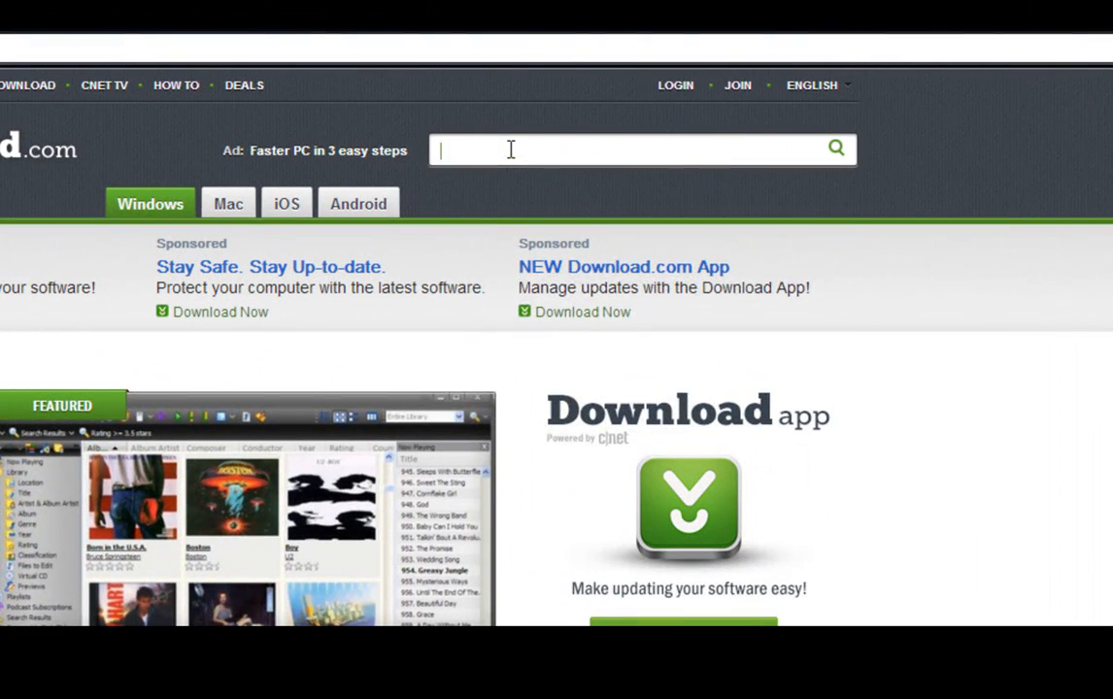
- Search Download.com for 'deamon tools' using the suggestion and browse the results
{"action": "left_click", "coordinate": [641, 149]}
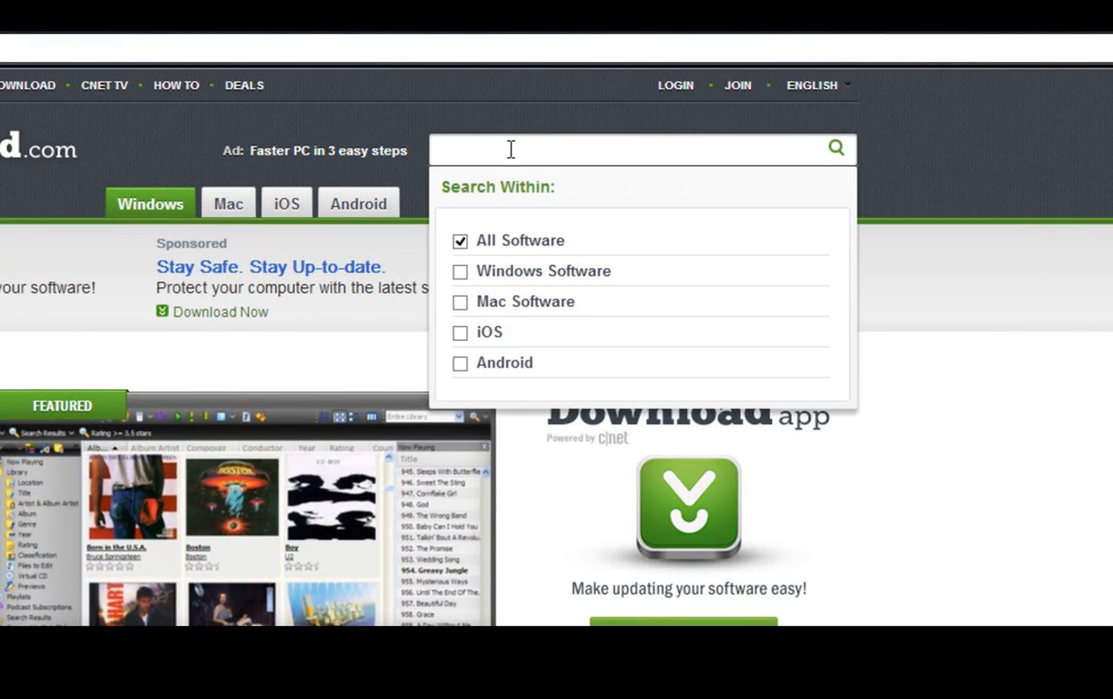
{"action": "type", "text": "d"}
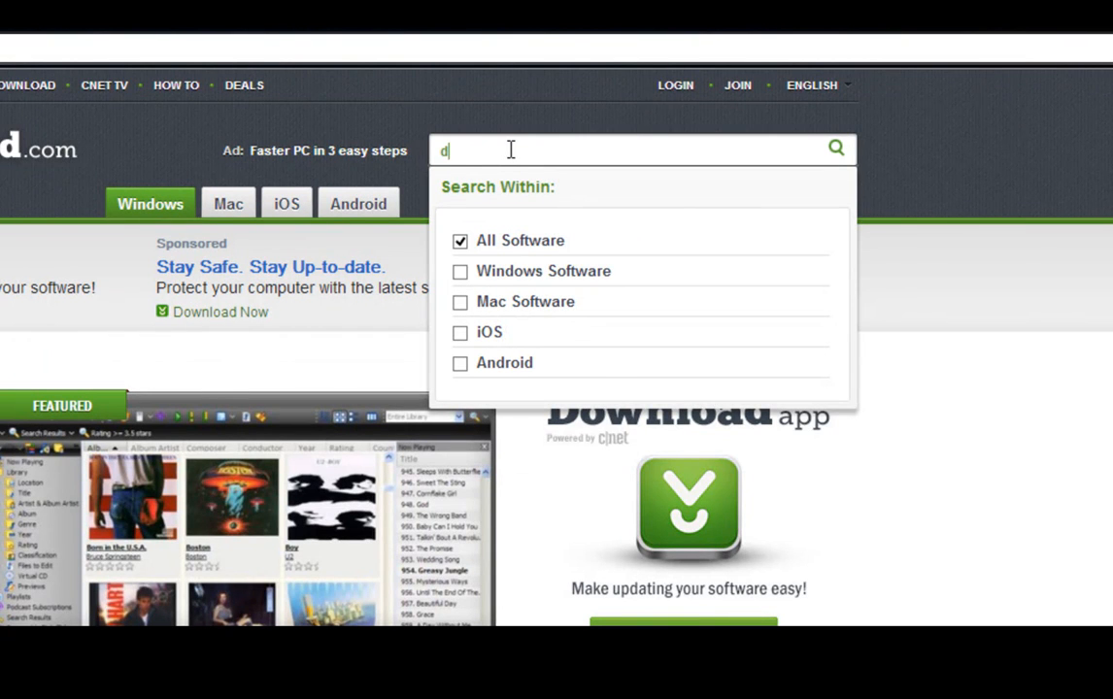
{"action": "type", "text": "eam"}
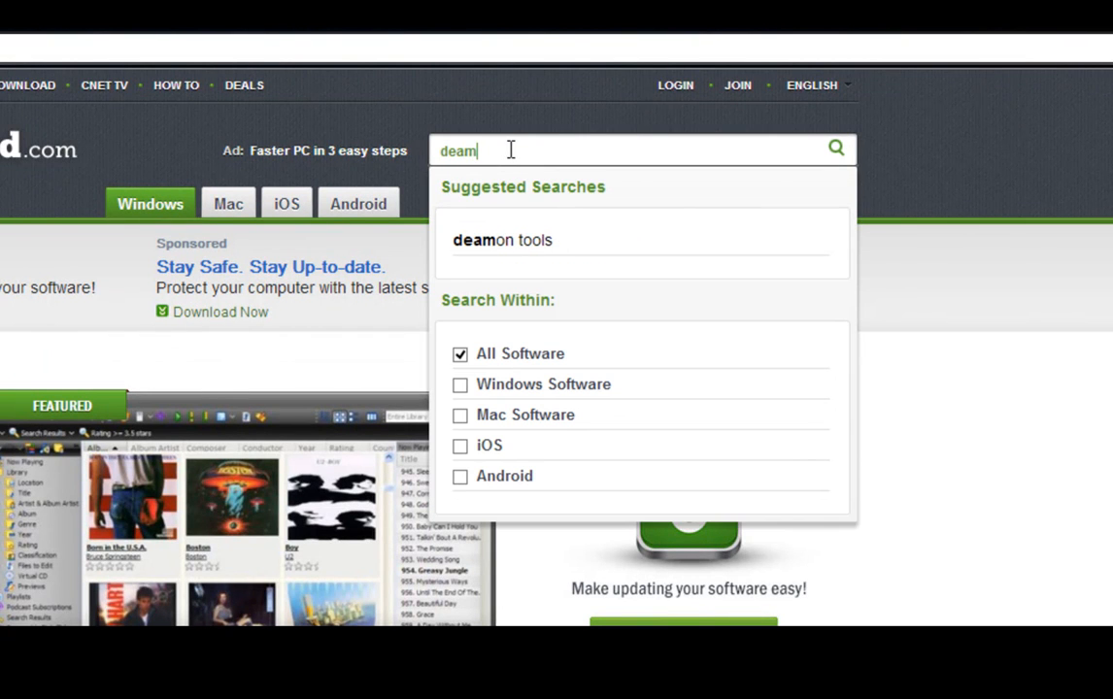
{"action": "left_click", "coordinate": [501, 241]}
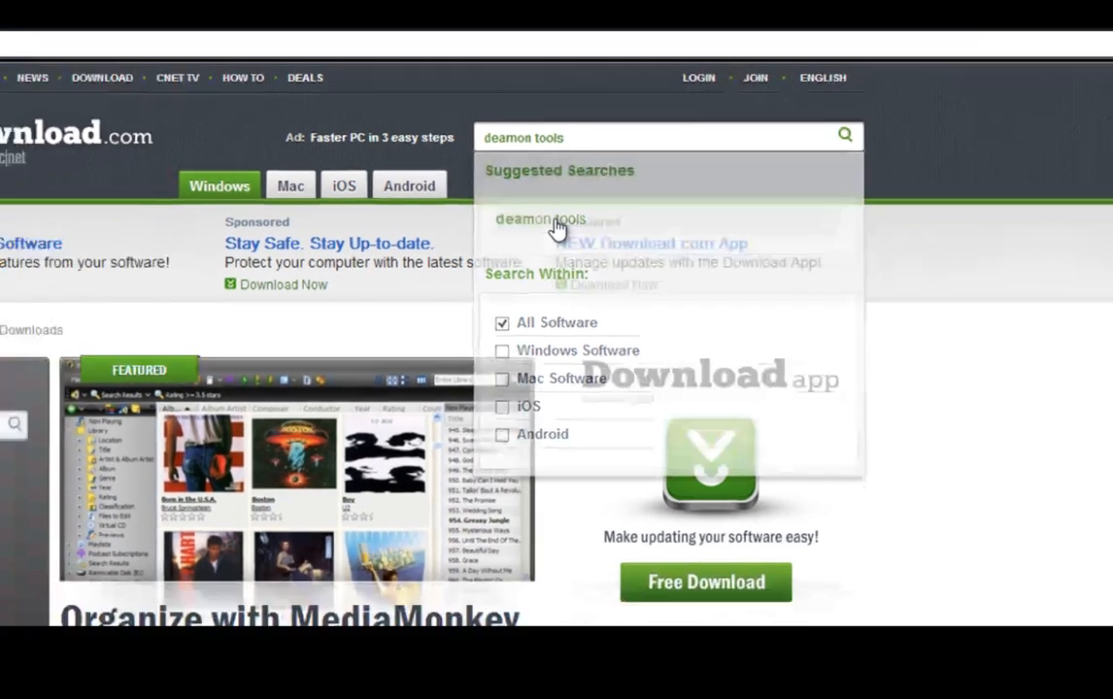
{"action": "left_click", "coordinate": [540, 218]}
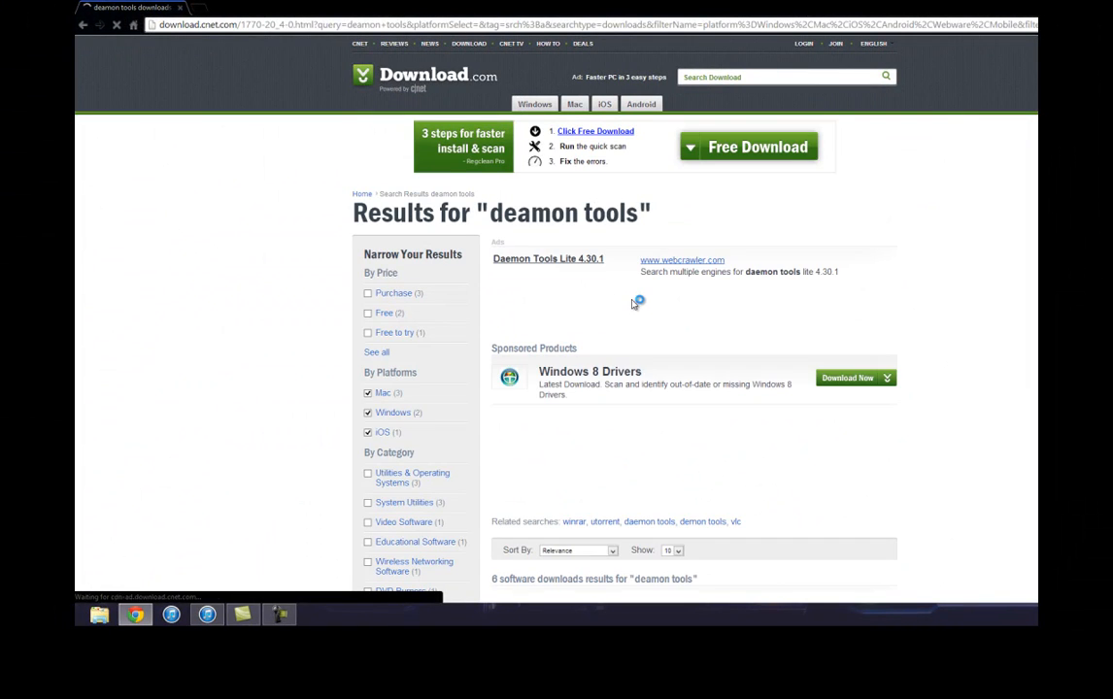
{"action": "scroll", "scroll_direction": "down", "scroll_amount": 3}
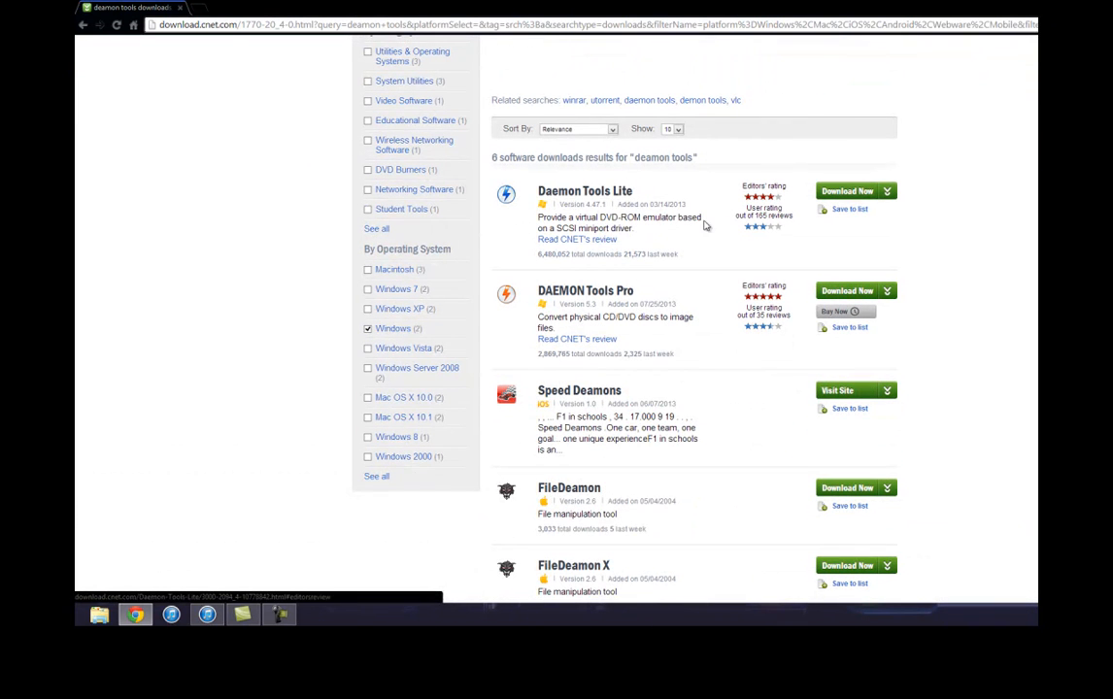
{"action": "mouse_move", "coordinate": [812, 299]}
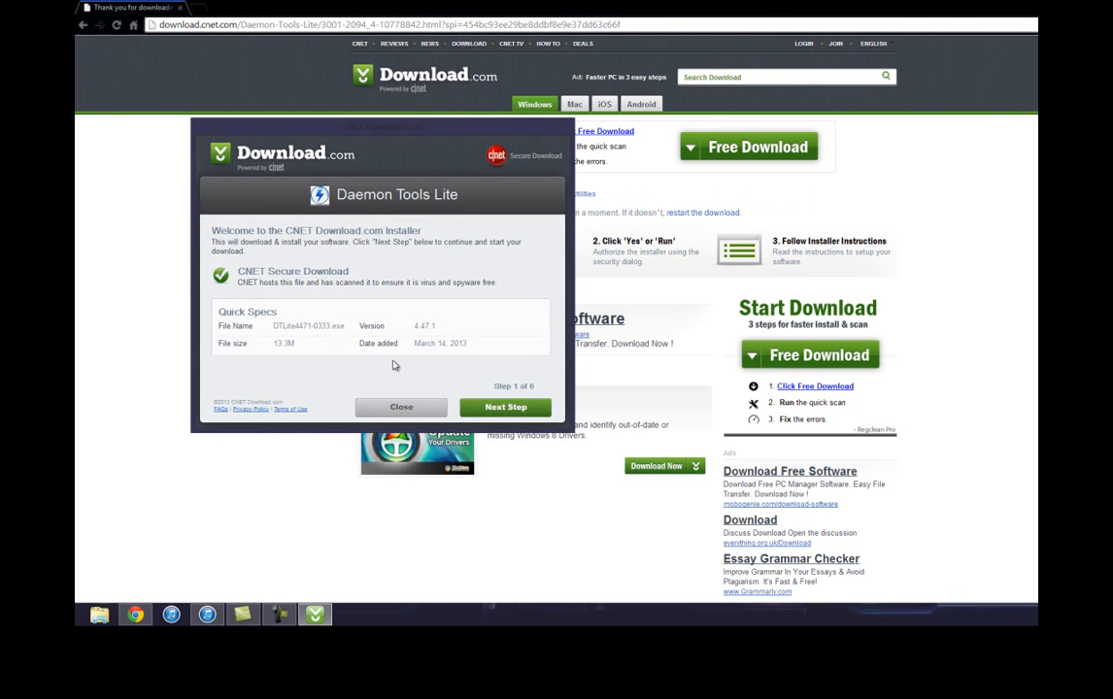
- Proceed through the CNET installer and skip the HotSpot Shield offer
{"action": "left_click", "coordinate": [505, 408]}
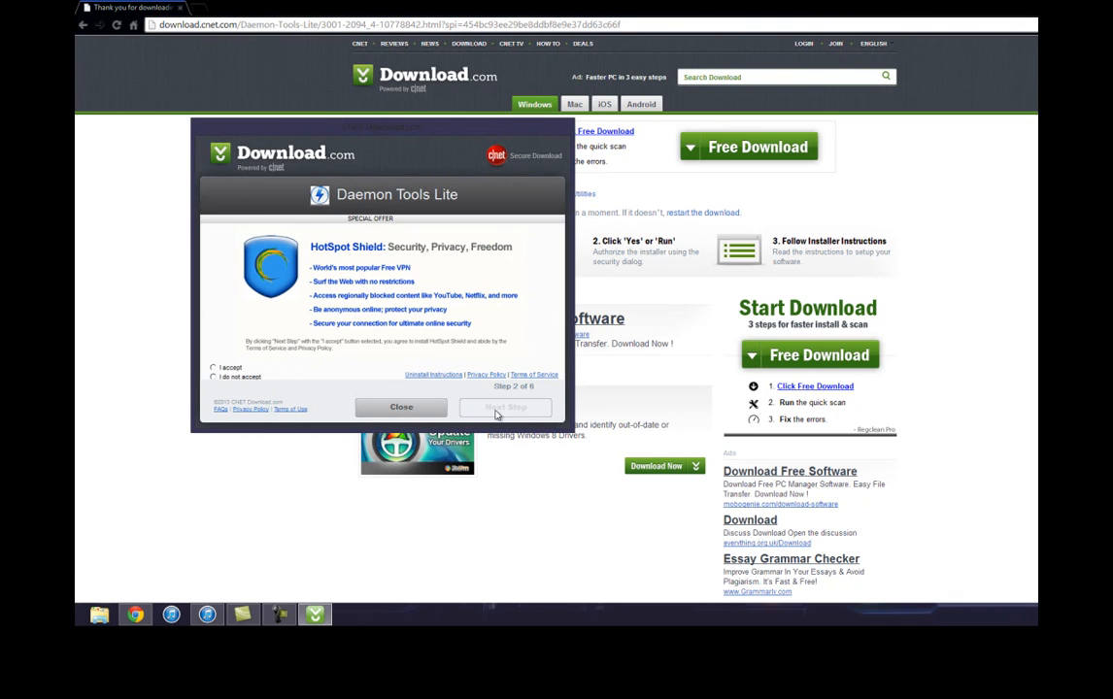
{"action": "left_click", "coordinate": [400, 407]}
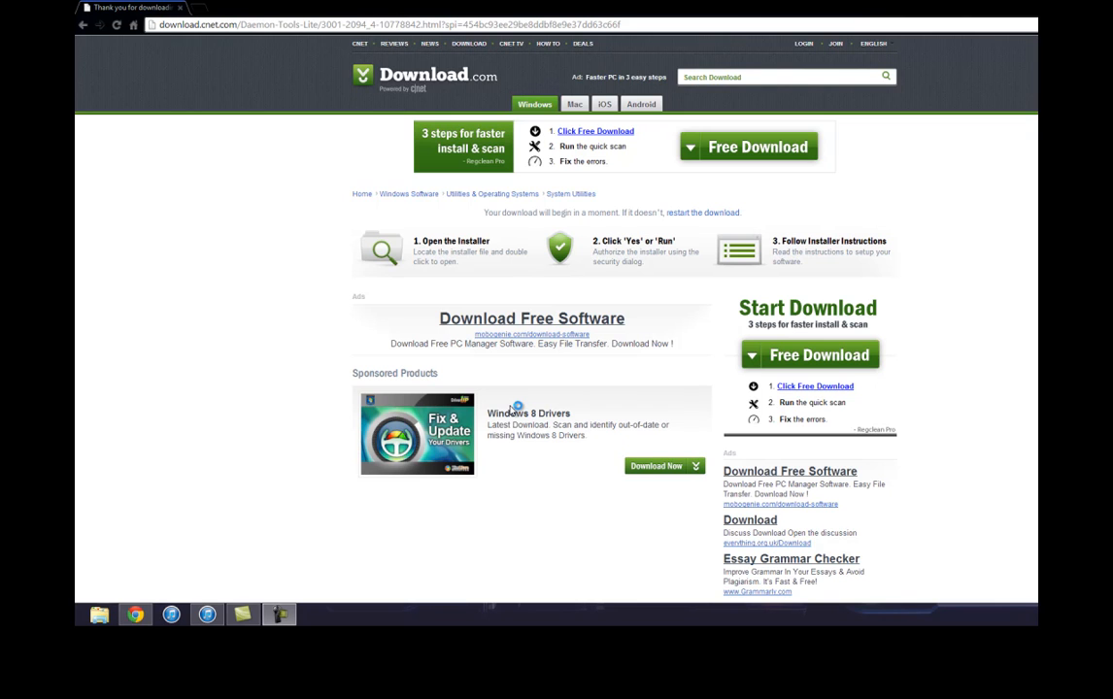
{"action": "mouse_move", "coordinate": [516, 293]}
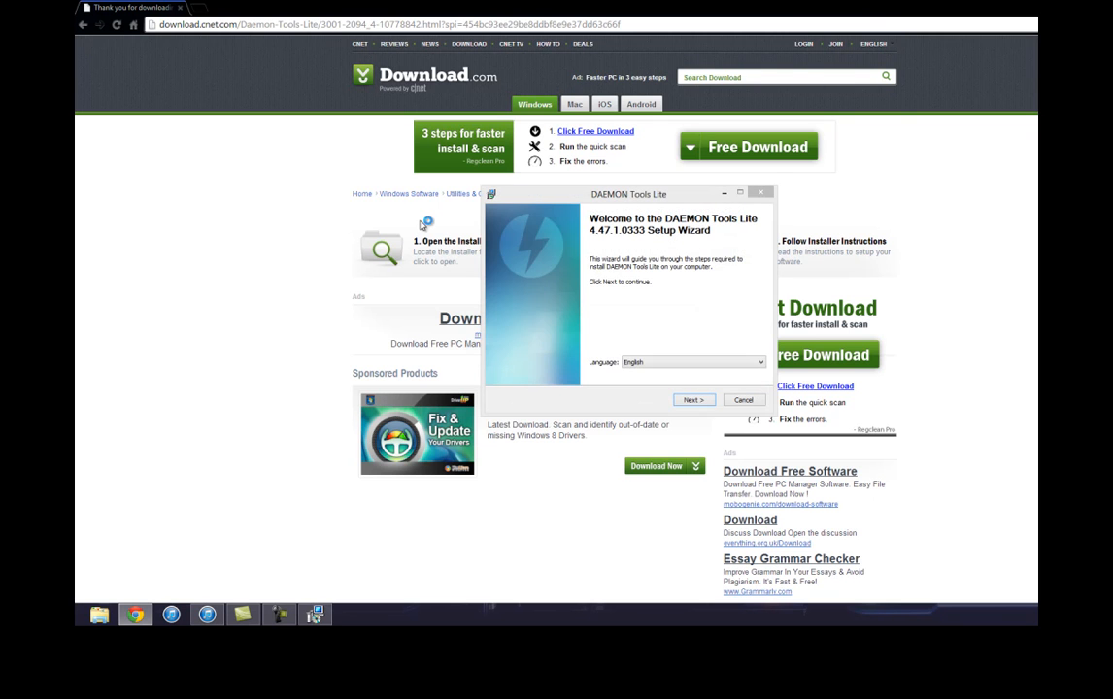
- Accept the licence, choose Free License, keep default components and decline Optimizer Pro
{"action": "left_click", "coordinate": [693, 400]}
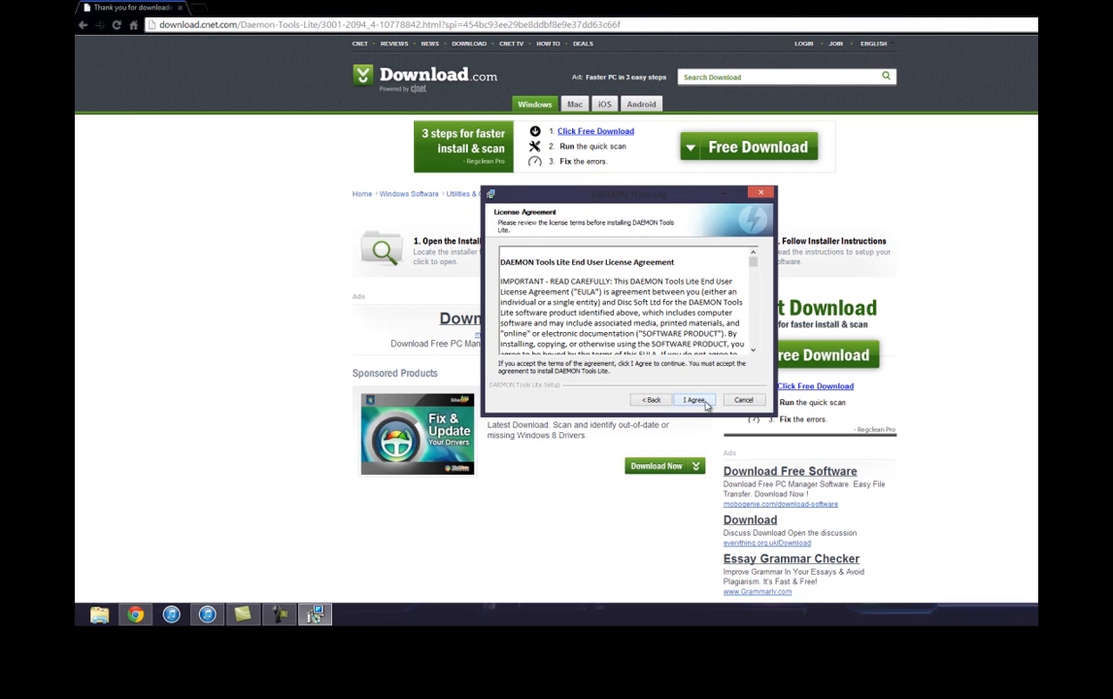
{"action": "left_click", "coordinate": [693, 400]}
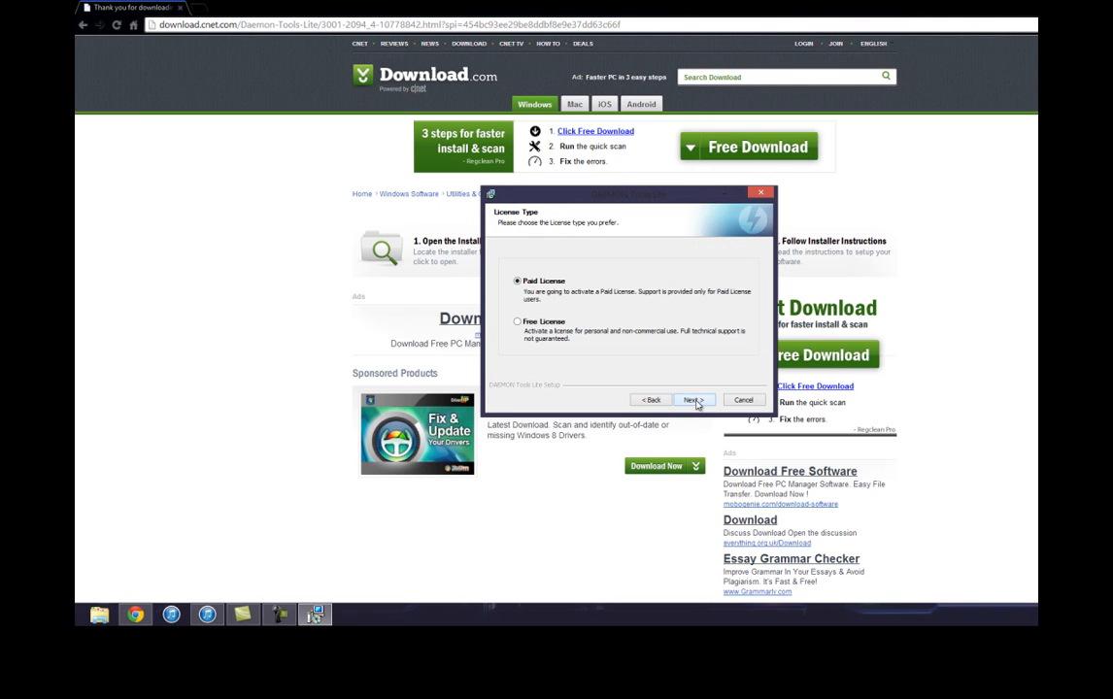
{"action": "left_click", "coordinate": [517, 322]}
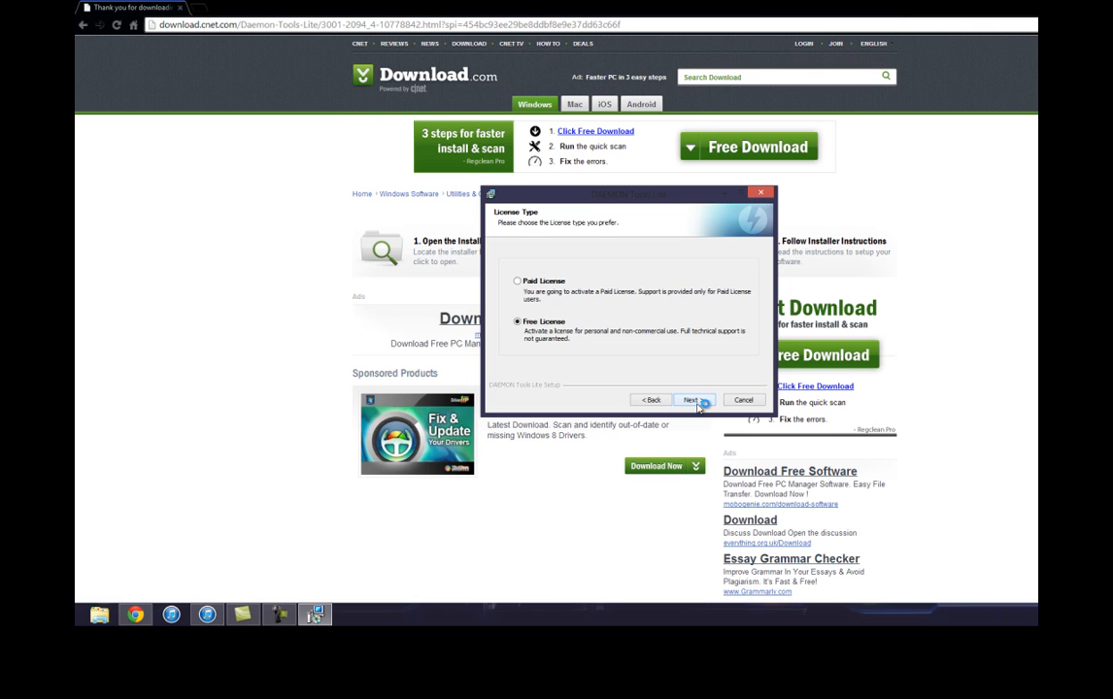
{"action": "left_click", "coordinate": [691, 400]}
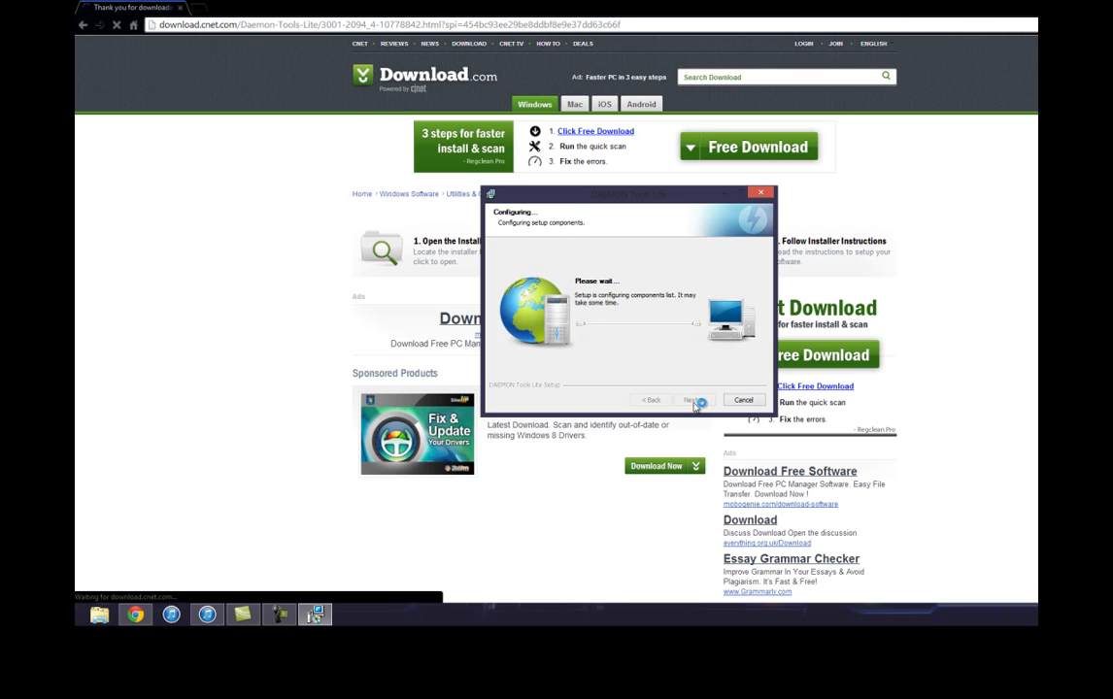
{"action": "left_click", "coordinate": [691, 400]}
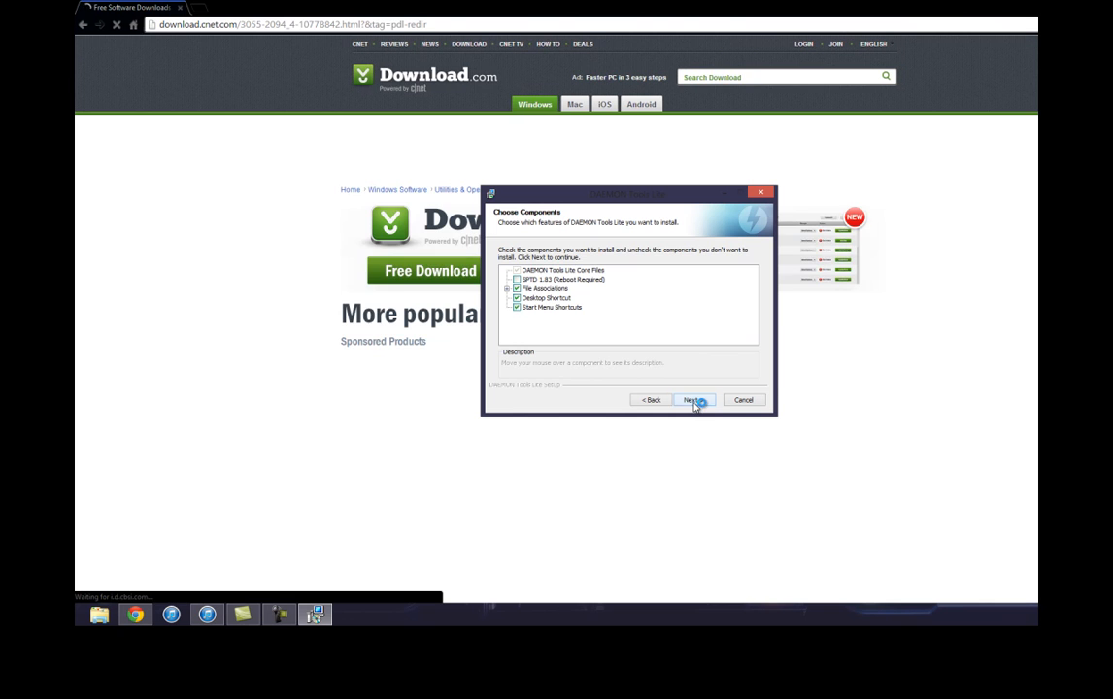
{"action": "left_click", "coordinate": [693, 400]}
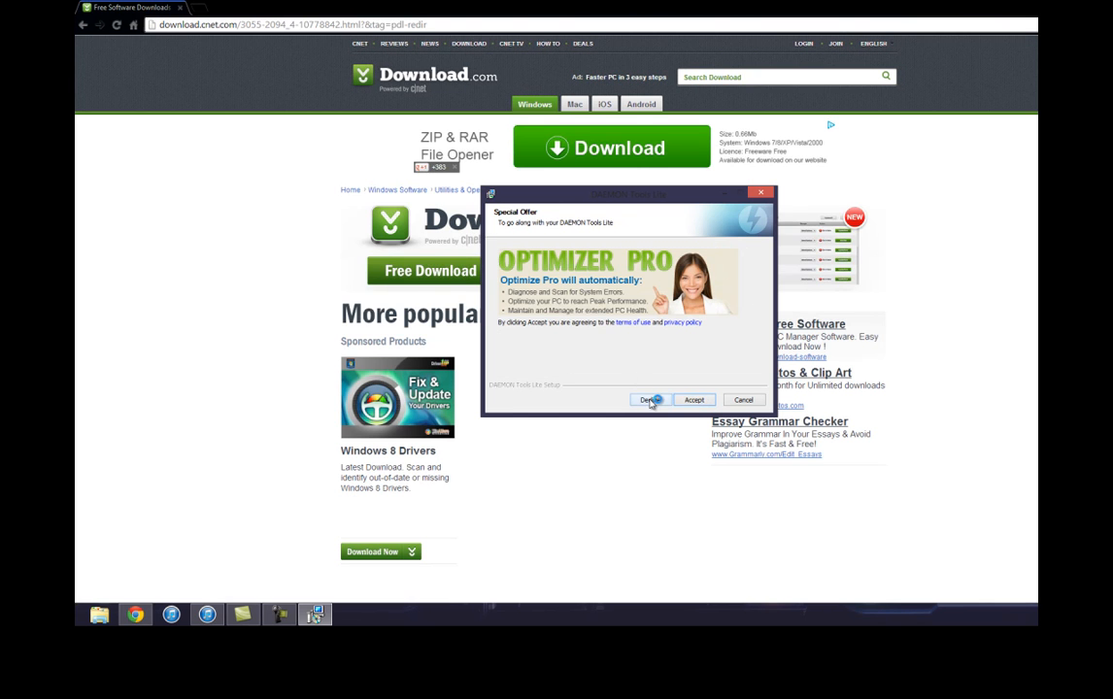
{"action": "left_click", "coordinate": [648, 400]}
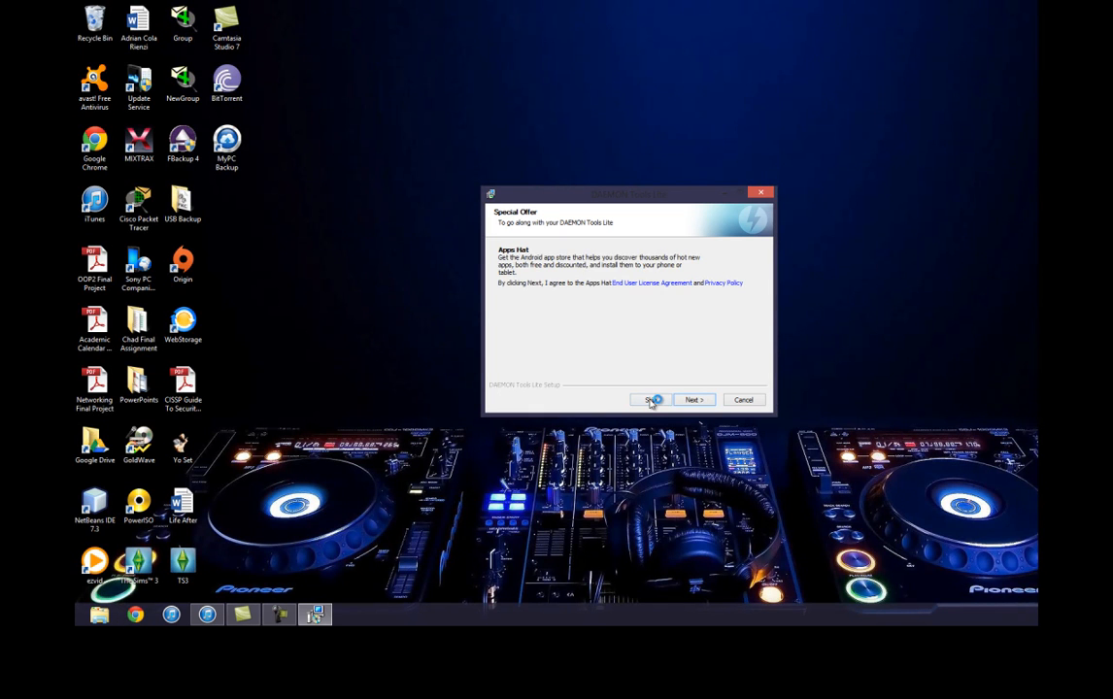
- Skip Apps Hunt, keep MountSpace defaults and install DAEMON Tools Lite to the default folder
{"action": "left_click", "coordinate": [694, 400]}
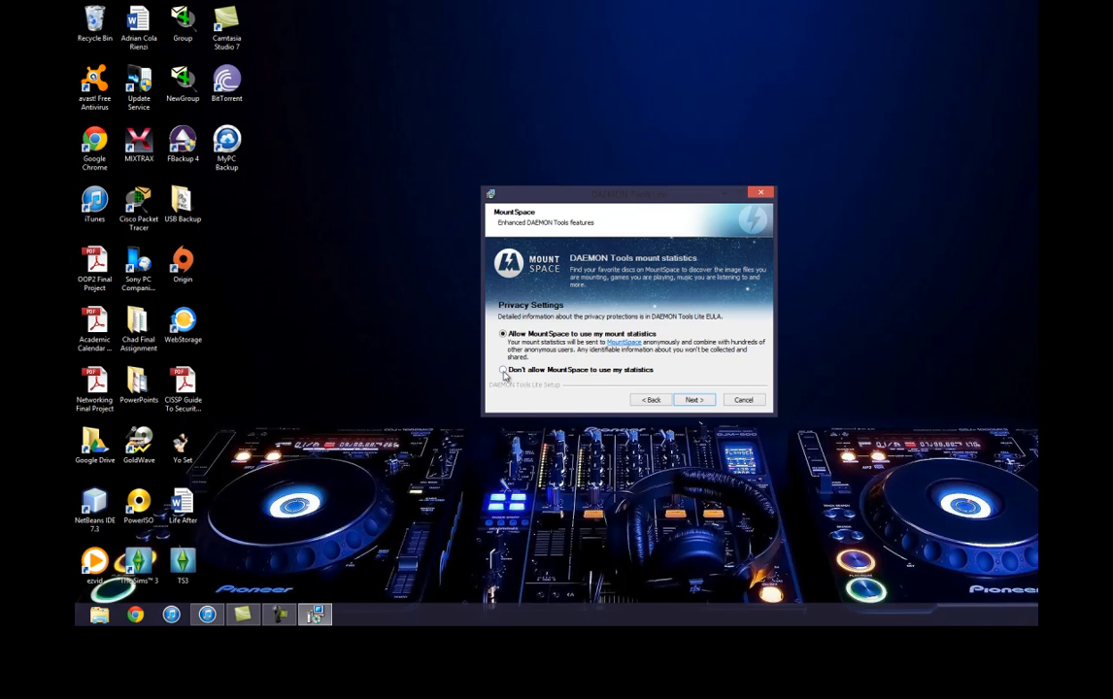
{"action": "left_click", "coordinate": [693, 400]}
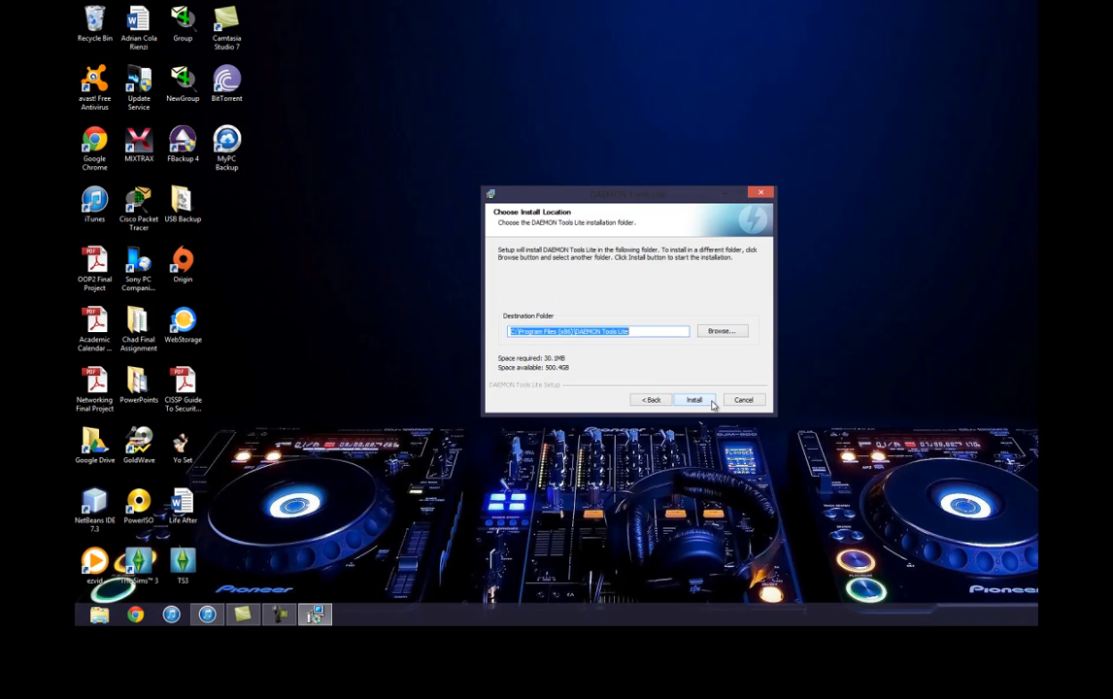
{"action": "left_click", "coordinate": [693, 400]}
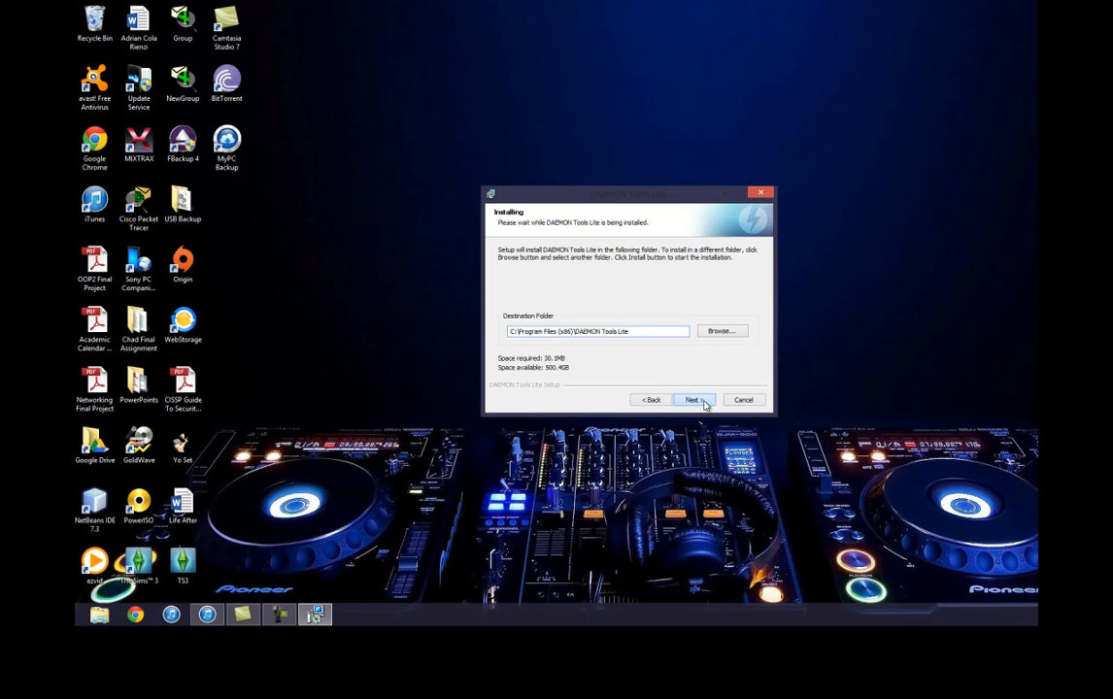
{"action": "left_click", "coordinate": [693, 400]}
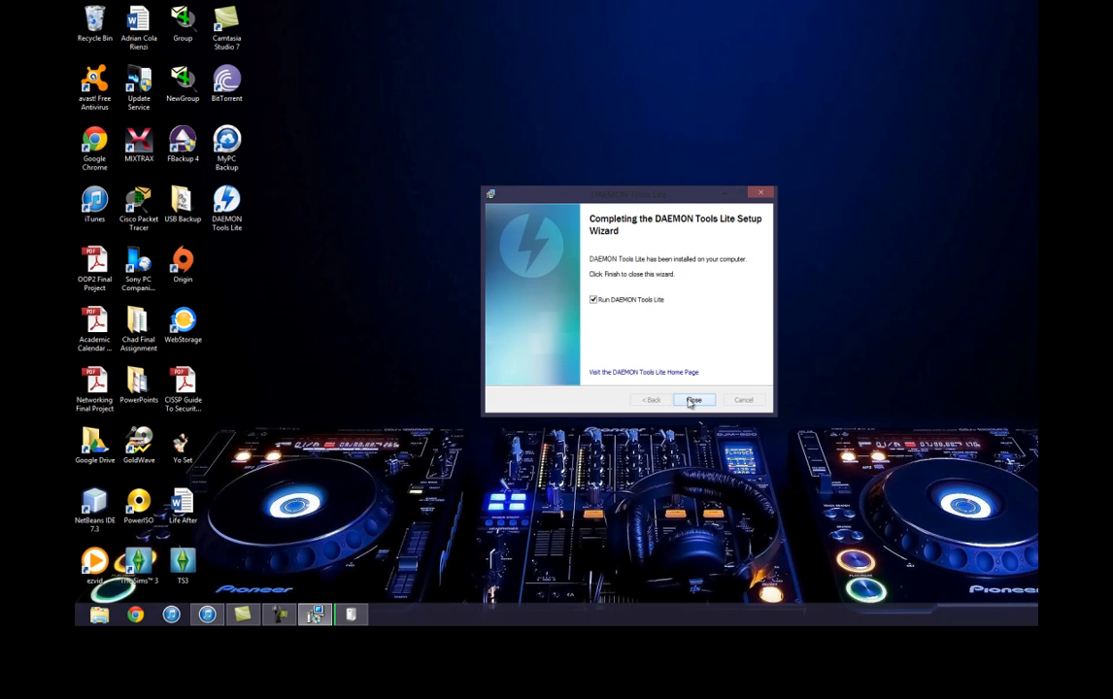
- Finish setup to launch DAEMON Tools Lite and dismiss the Hotspot Shield pop-up
{"action": "left_click", "coordinate": [693, 400]}
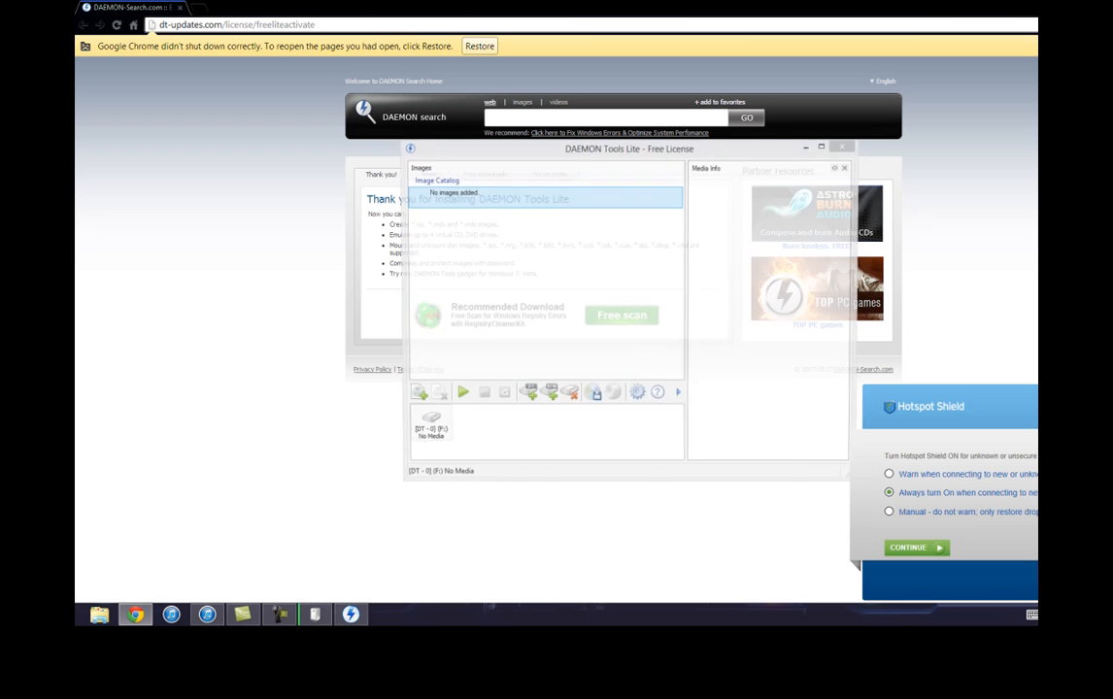
{"action": "left_click", "coordinate": [843, 147]}
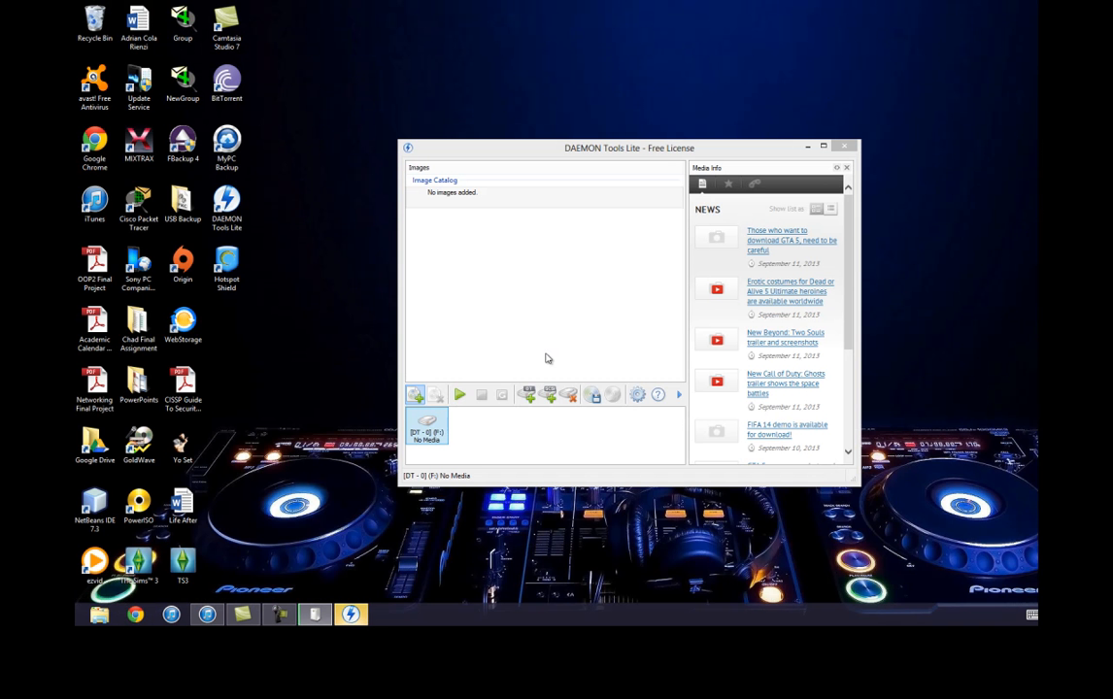
{"action": "mouse_move", "coordinate": [528, 394]}
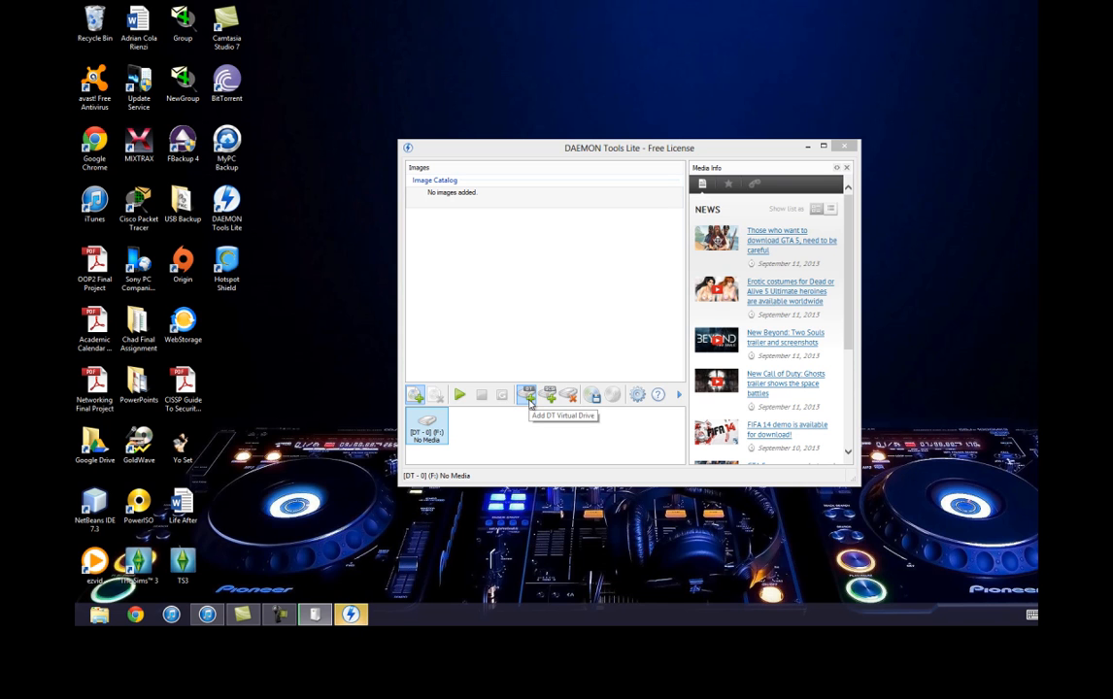
- Add a new virtual DVD-ROM drive in DAEMON Tools Lite
{"action": "left_click", "coordinate": [528, 394]}
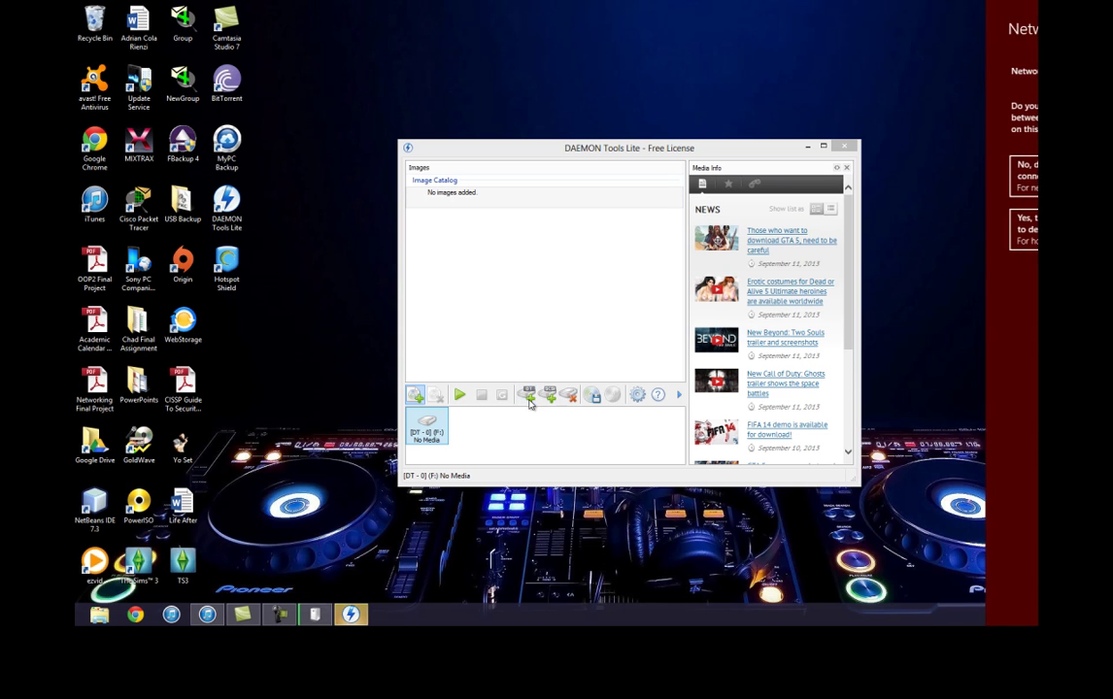
{"action": "mouse_move", "coordinate": [858, 373]}
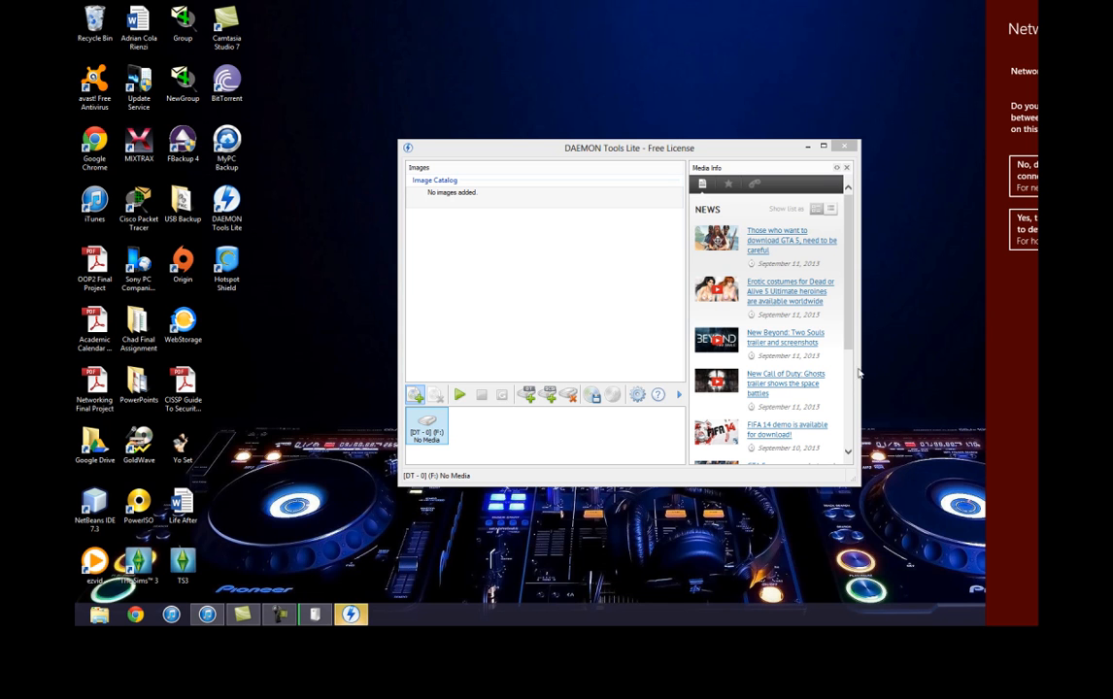
{"action": "mouse_move", "coordinate": [534, 400]}
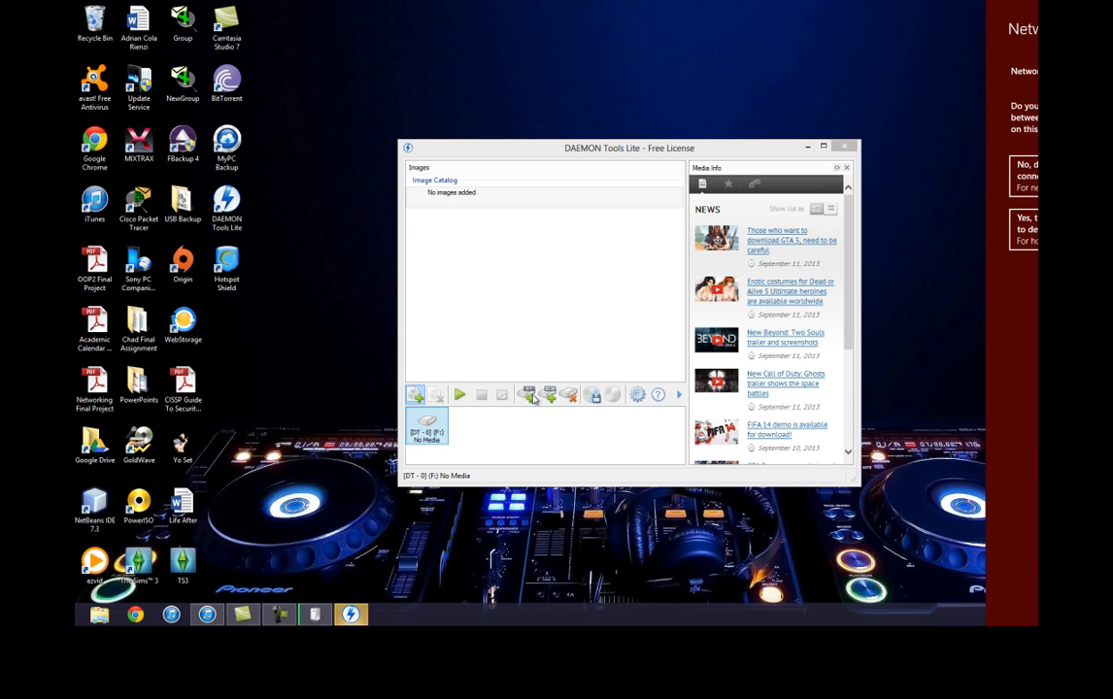
{"action": "left_click", "coordinate": [532, 394]}
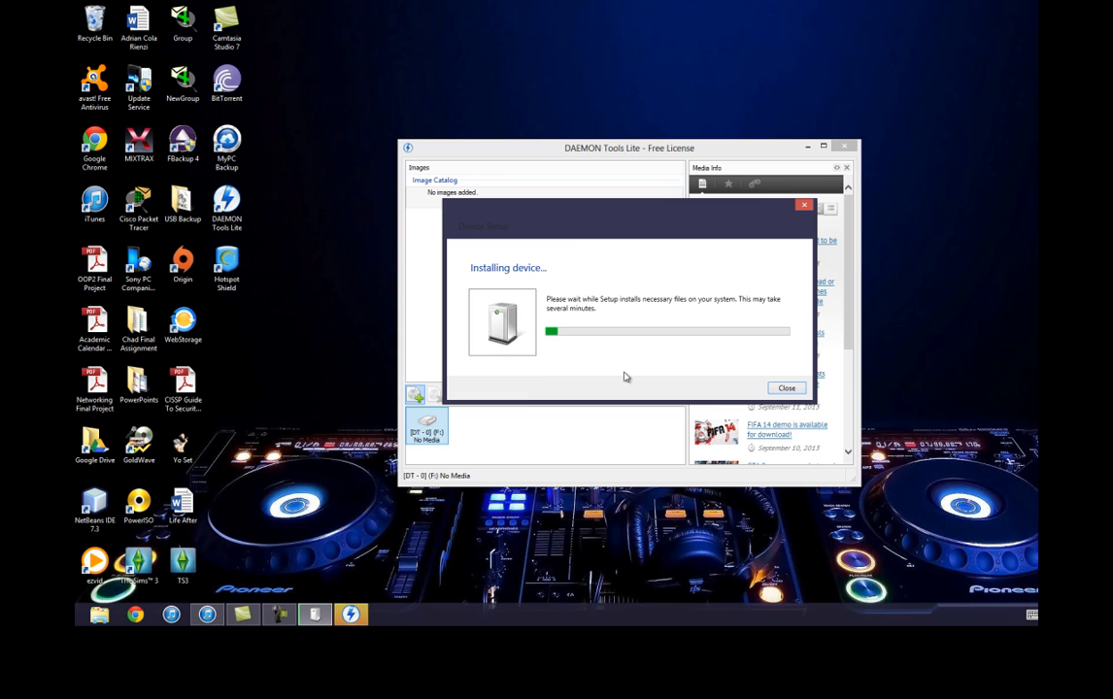
{"action": "mouse_move", "coordinate": [591, 221]}
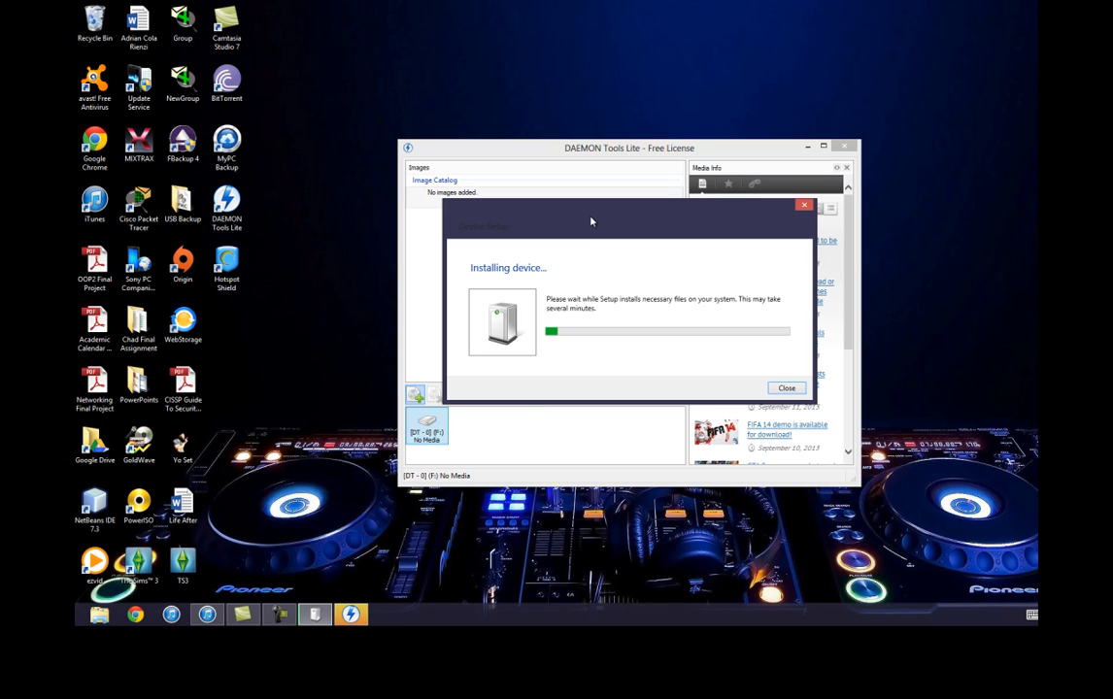
{"action": "mouse_move", "coordinate": [687, 309]}
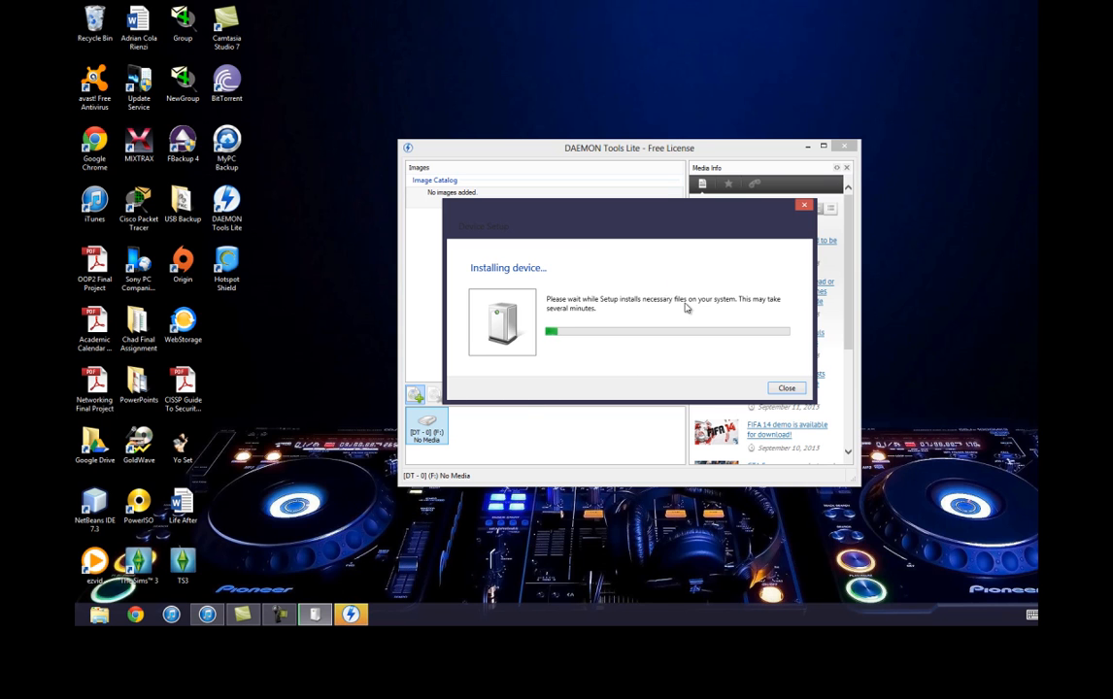
{"action": "mouse_move", "coordinate": [767, 384]}
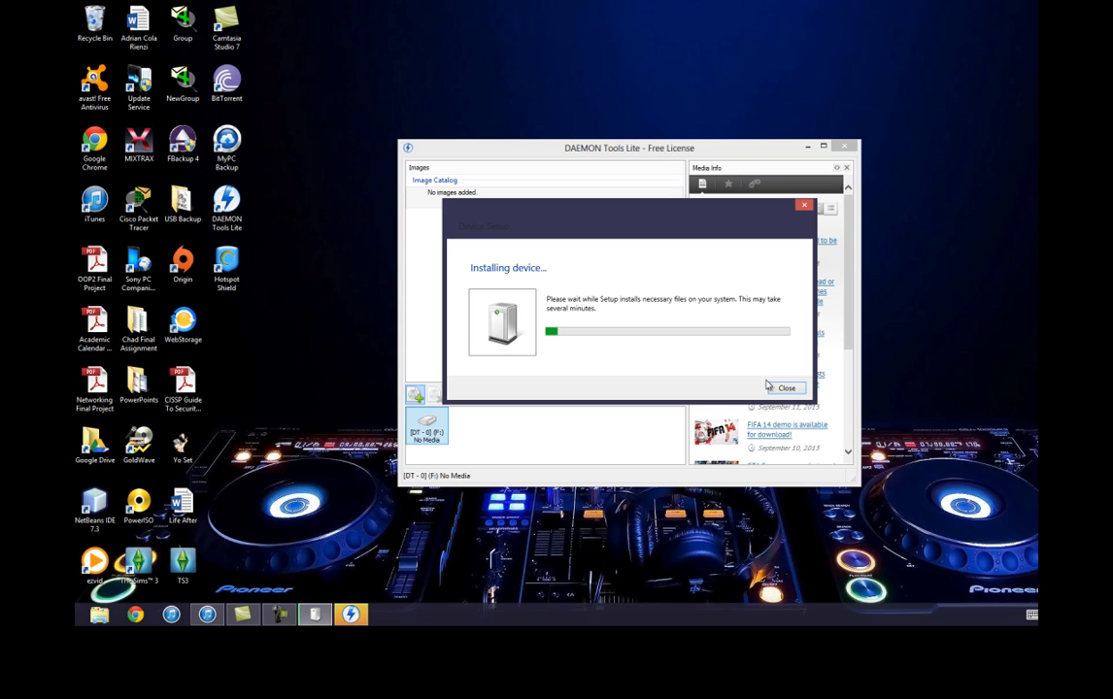
{"action": "mouse_move", "coordinate": [619, 431]}
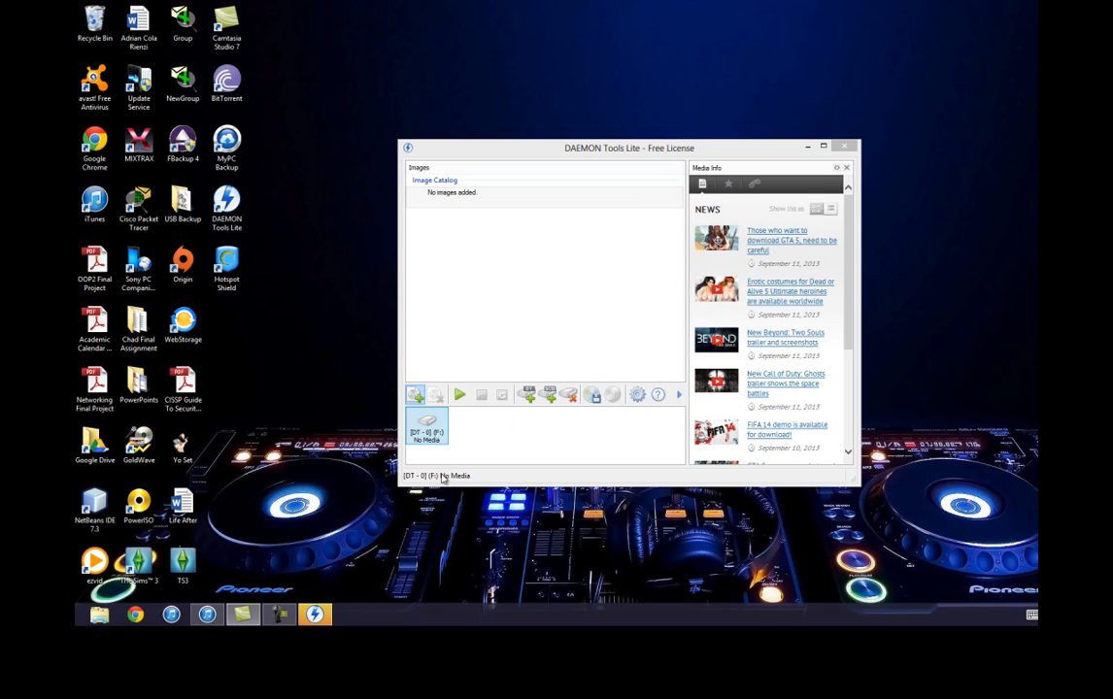
{"action": "mouse_move", "coordinate": [571, 256]}
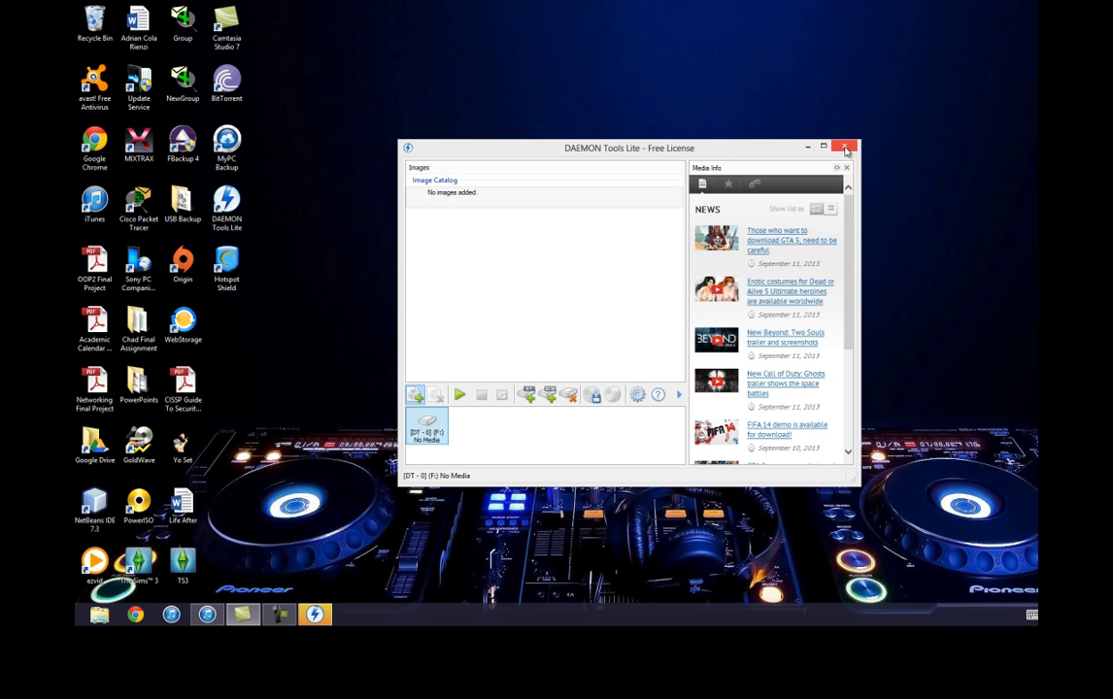
{"action": "mouse_move", "coordinate": [842, 147]}
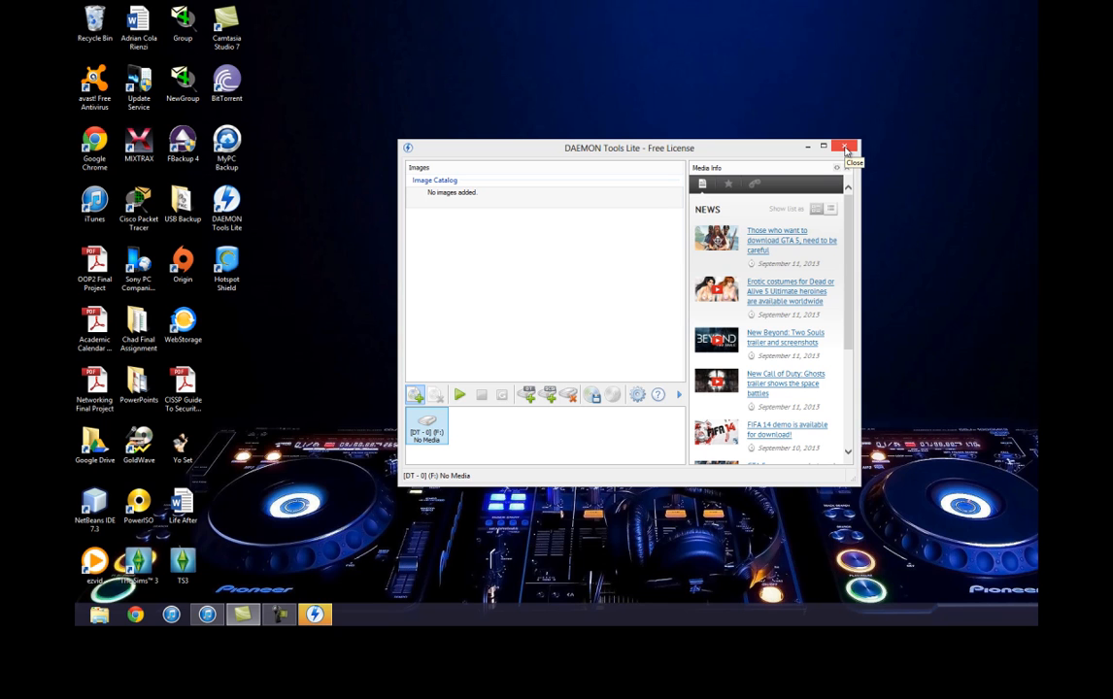
- Close DAEMON Tools Lite and the remaining windows to return to the desktop
{"action": "left_click", "coordinate": [843, 147]}
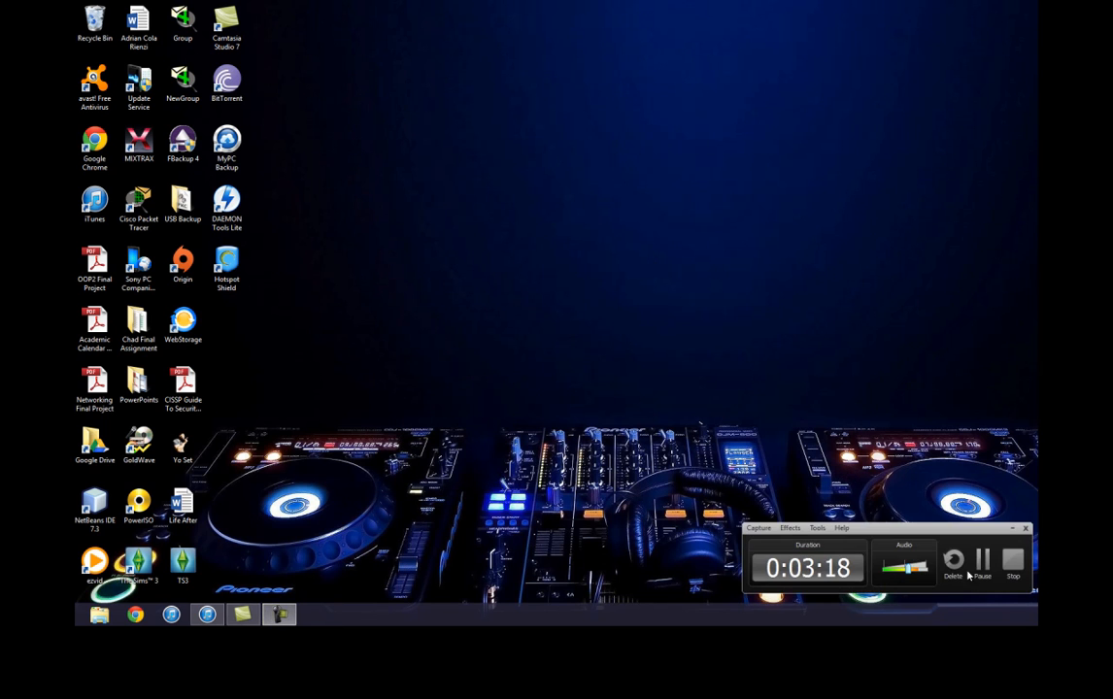
{"action": "left_click", "coordinate": [1014, 561]}
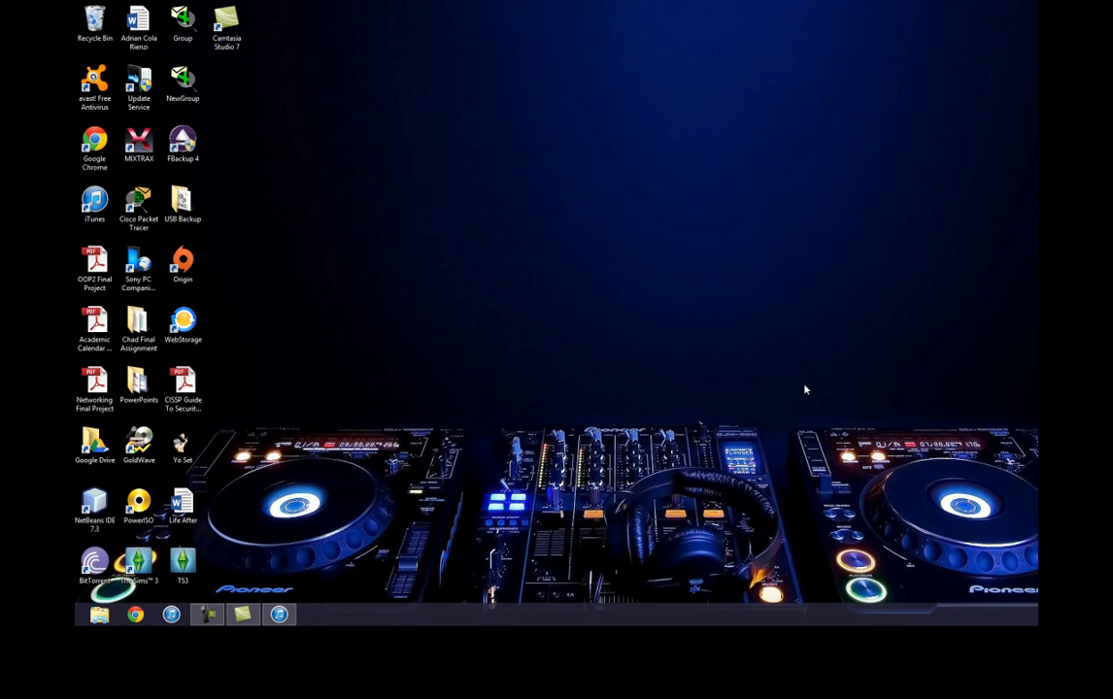
{"action": "mouse_move", "coordinate": [481, 295]}
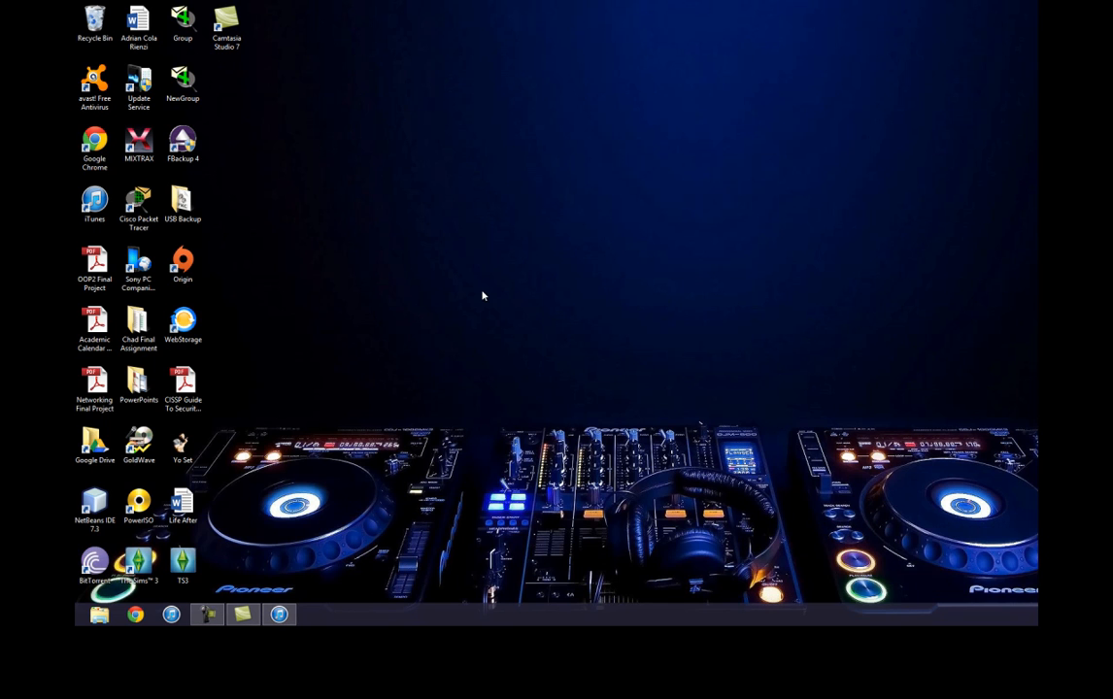
{"action": "mouse_move", "coordinate": [351, 156]}
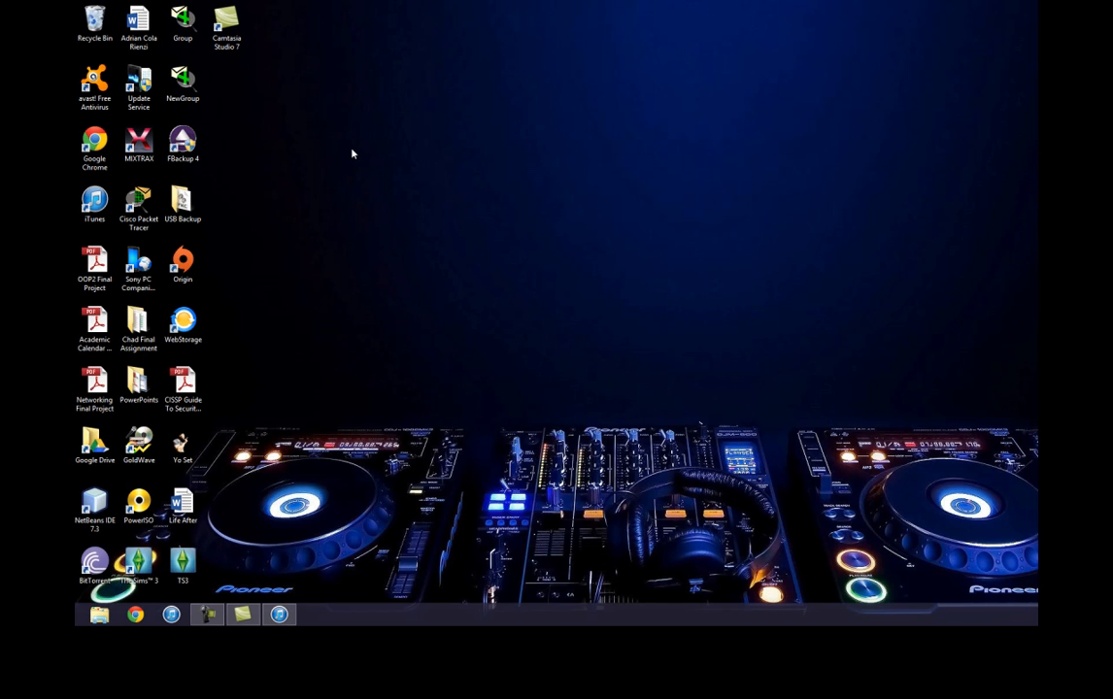
{"action": "left_click", "coordinate": [225, 27]}
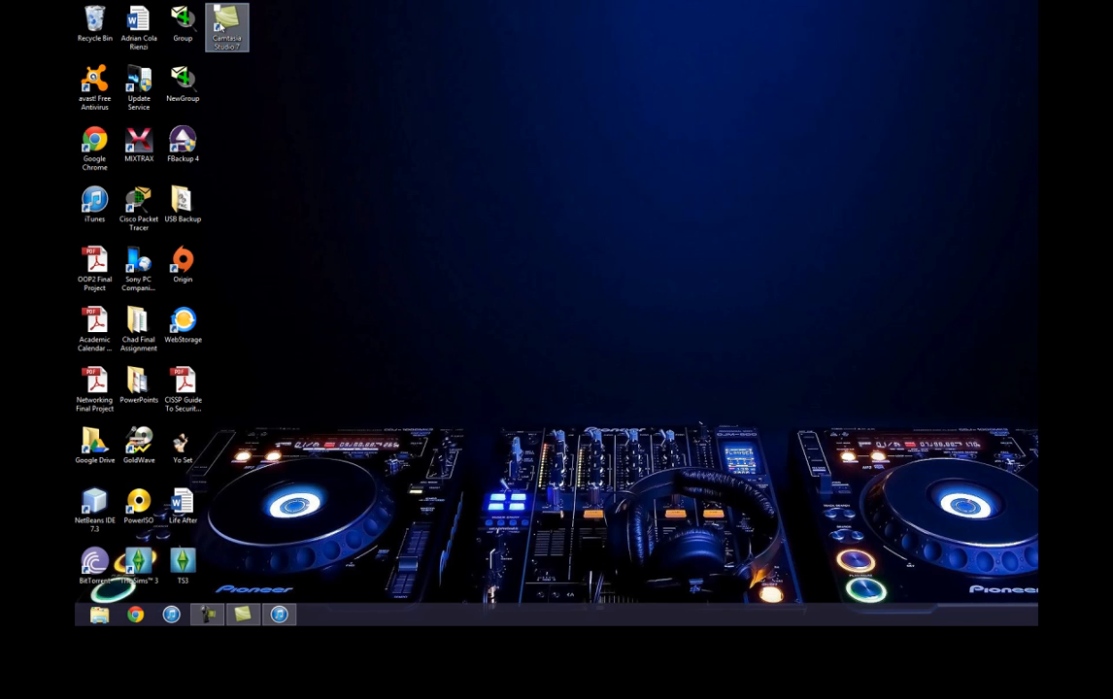
{"action": "left_click", "coordinate": [294, 161]}
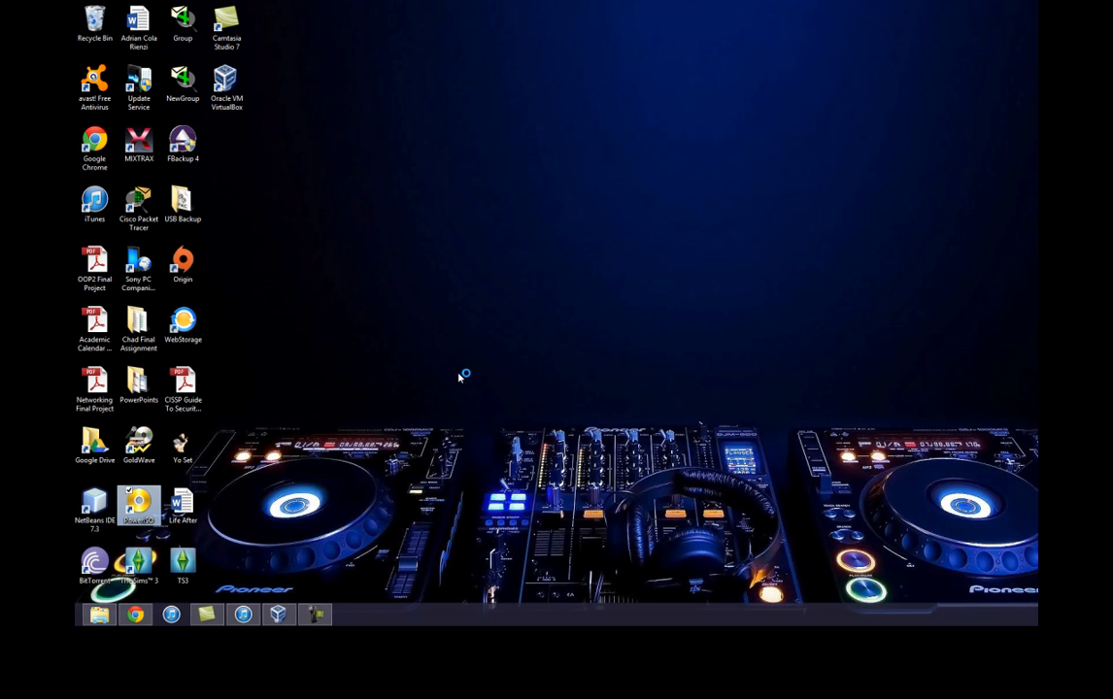
- Launch PowerISO from the desktop and continue with the unregistered trial
{"action": "double_click", "coordinate": [140, 497]}
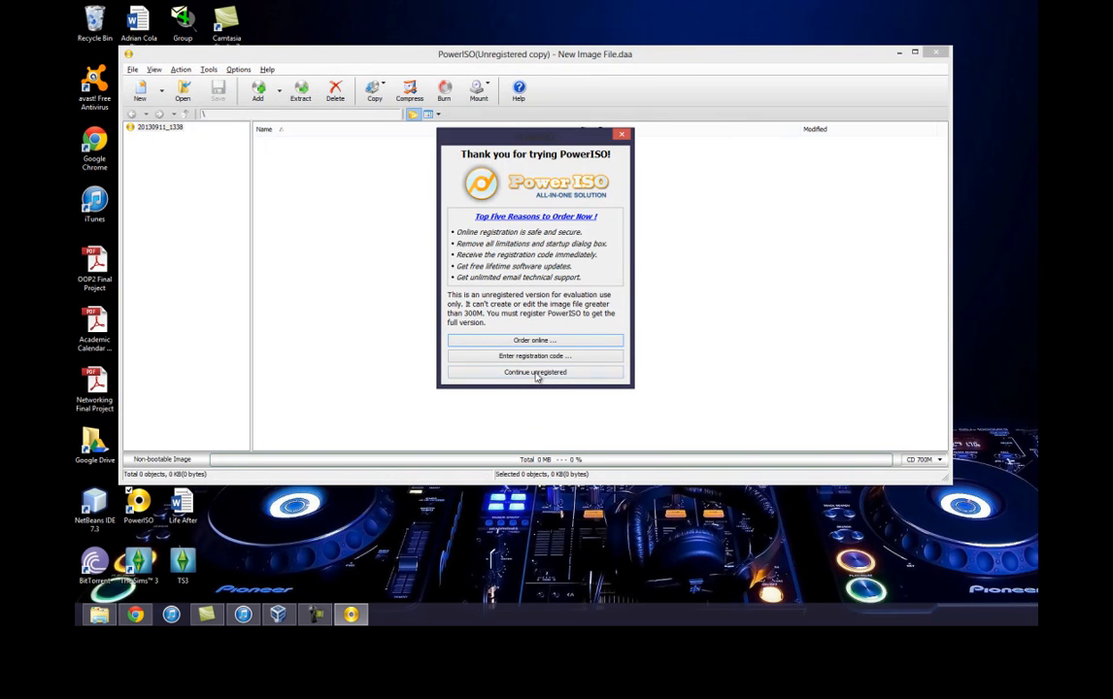
{"action": "left_click", "coordinate": [534, 373]}
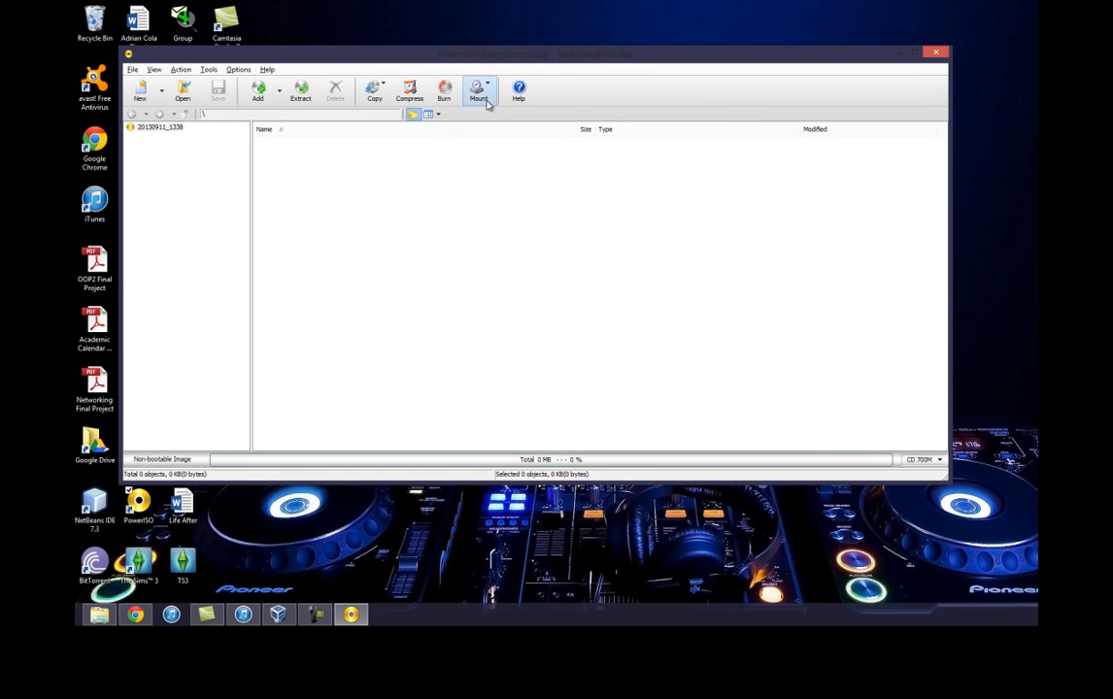
- Show PowerISO's mount menu with Mount Image to Drive [E:] and Set Number of Drives
{"action": "left_click", "coordinate": [478, 90]}
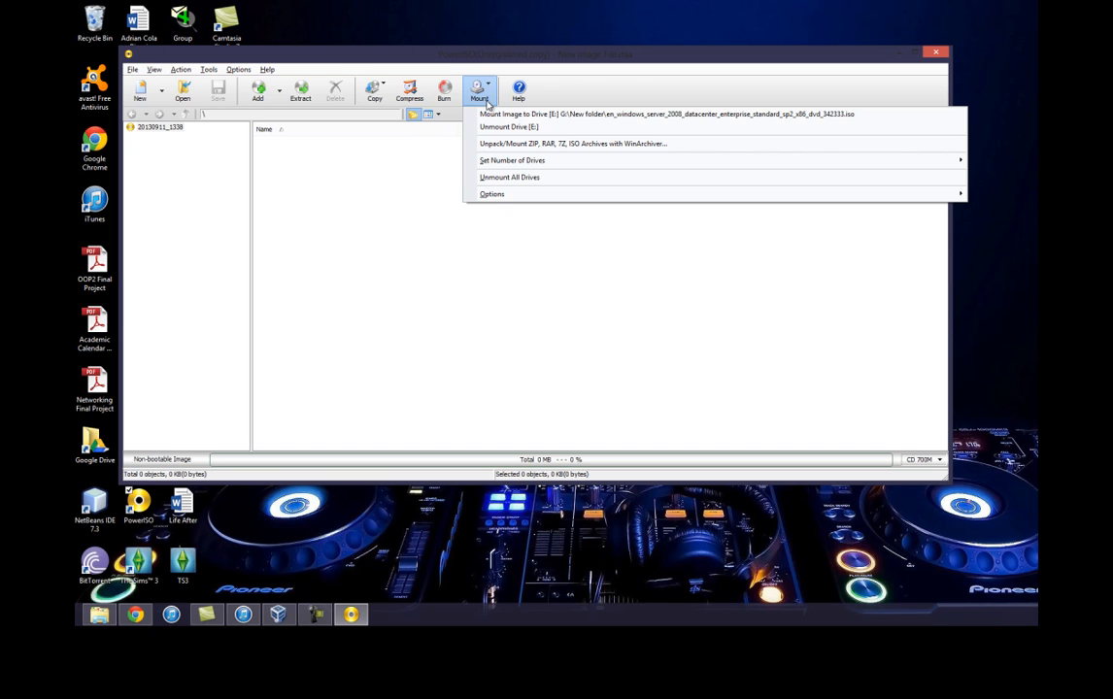
{"action": "mouse_move", "coordinate": [503, 141]}
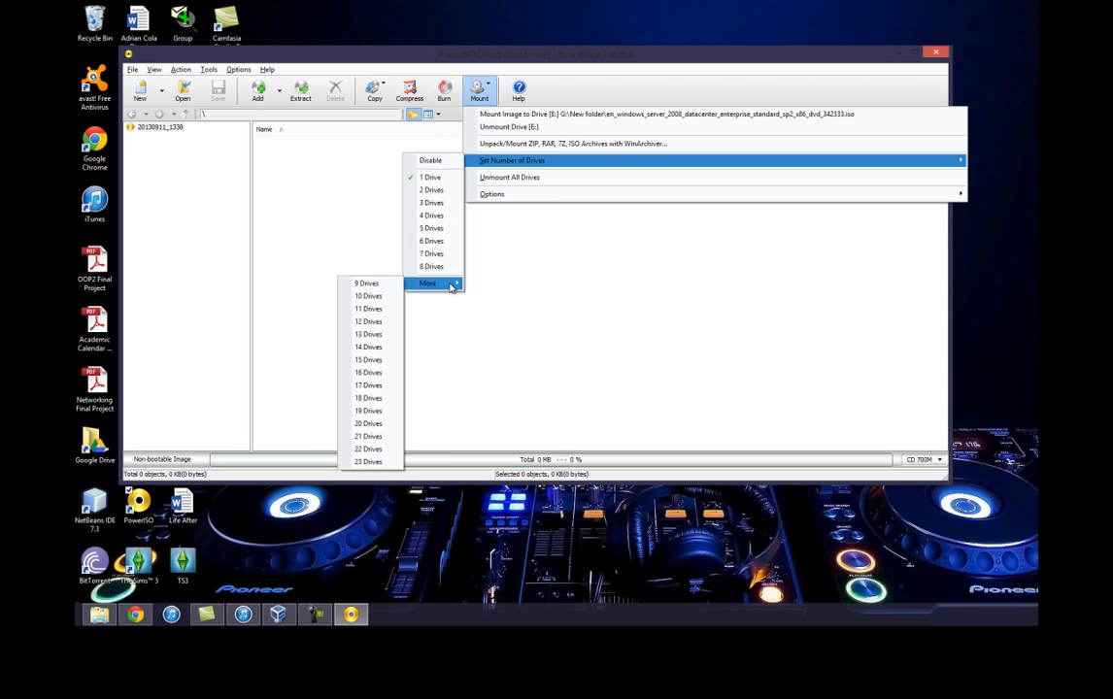
{"action": "mouse_move", "coordinate": [369, 462]}
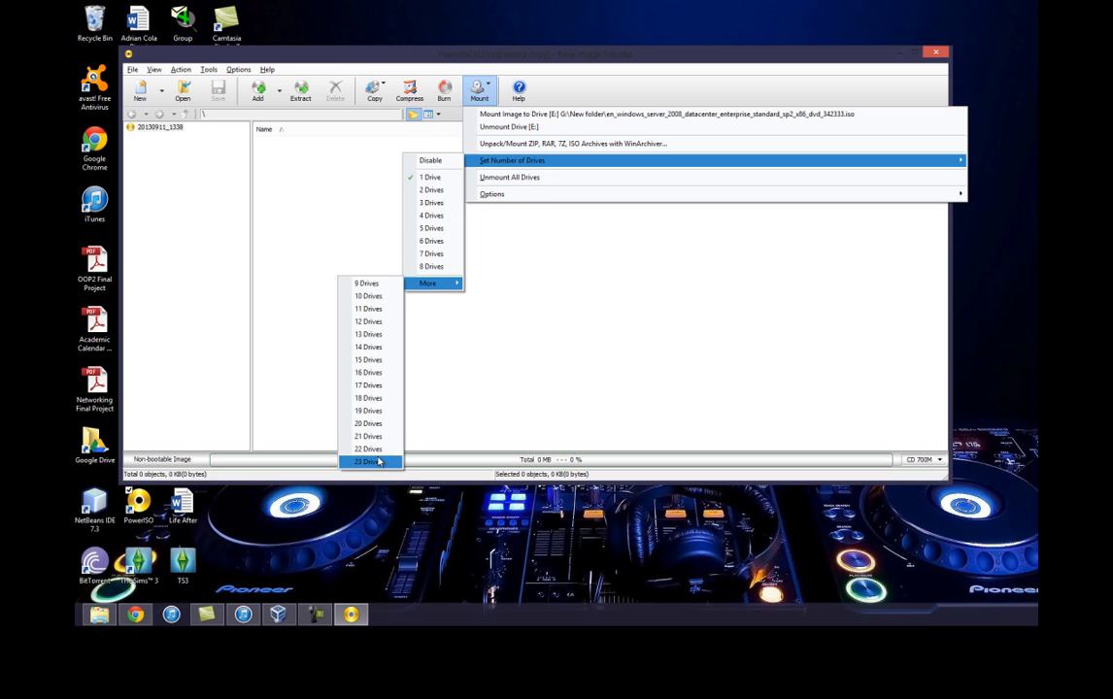
{"action": "mouse_move", "coordinate": [532, 112]}
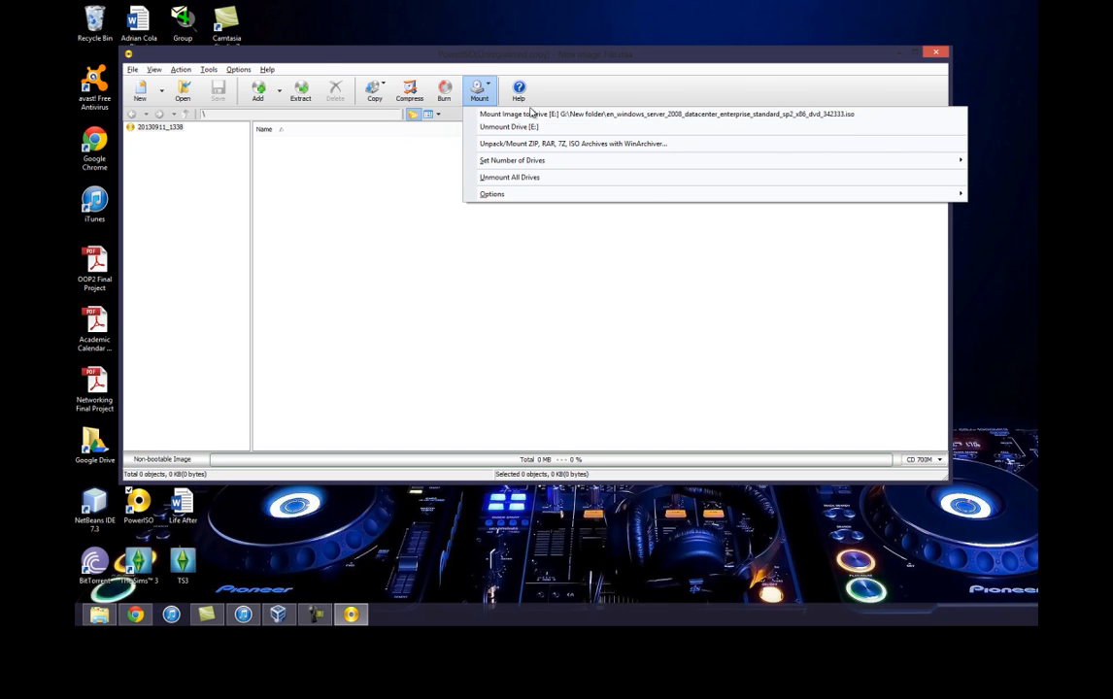
{"action": "mouse_move", "coordinate": [616, 113]}
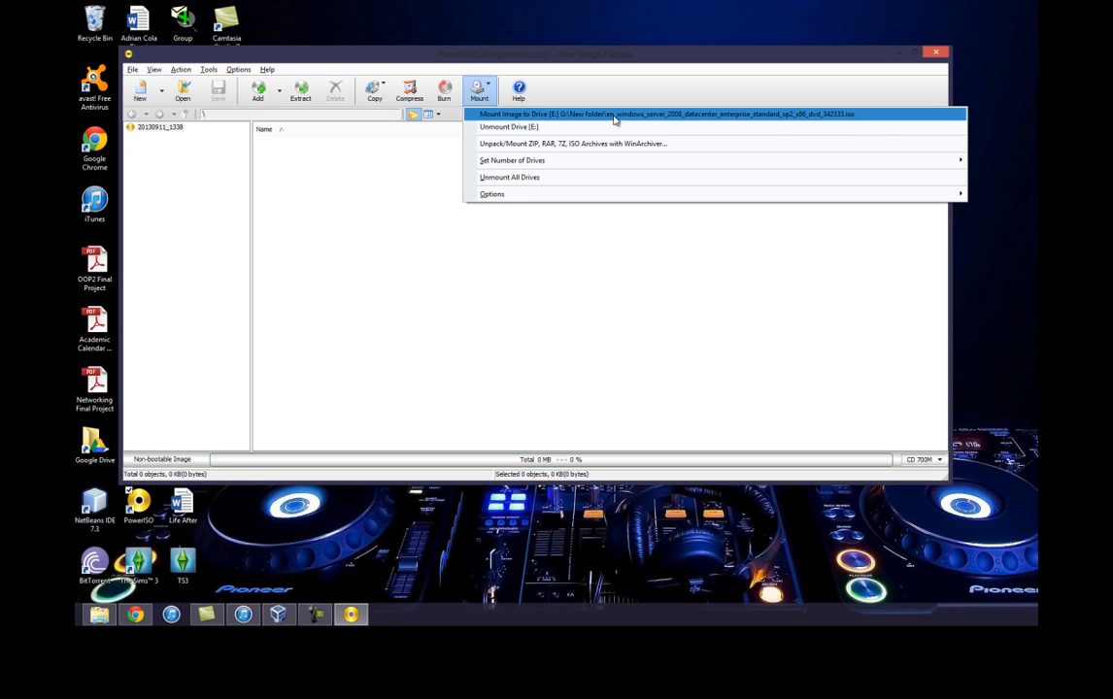
{"action": "mouse_move", "coordinate": [600, 206]}
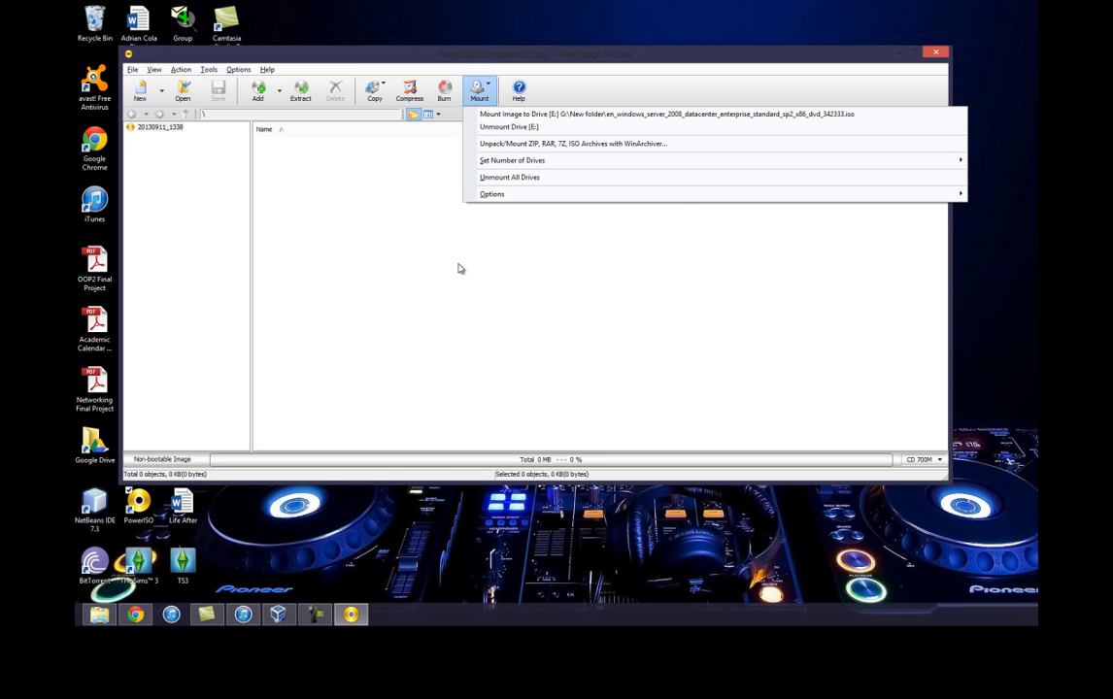
{"action": "mouse_move", "coordinate": [528, 288]}
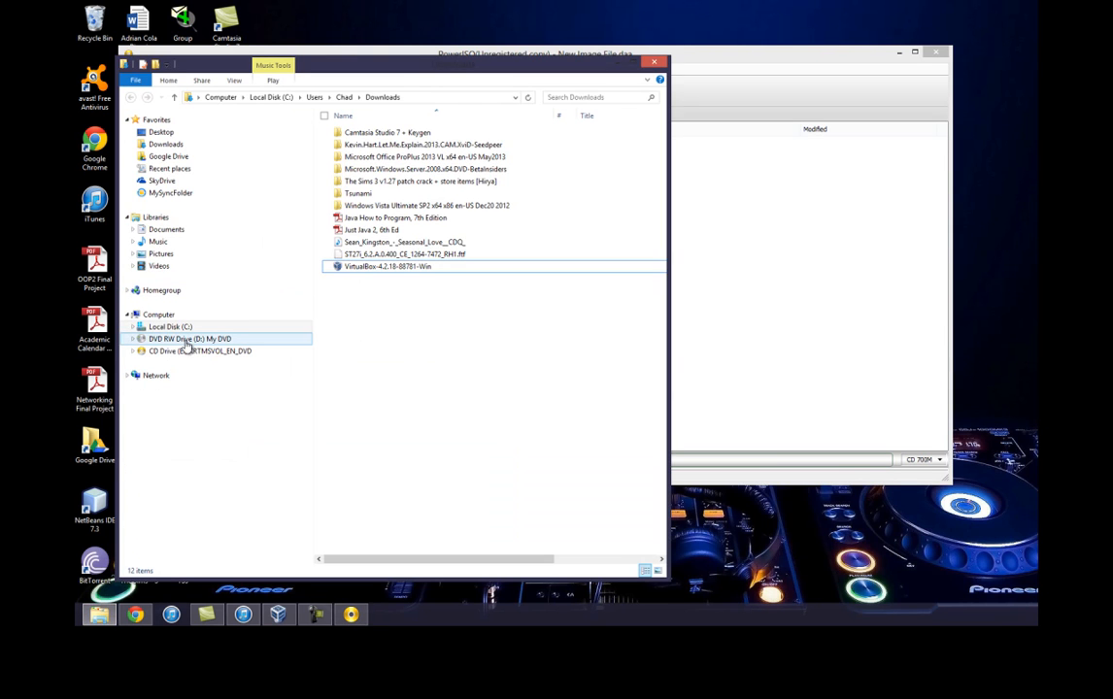
- View the mounted image's setup files on CD Drive (E:) and close Explorer
{"action": "left_click", "coordinate": [200, 349]}
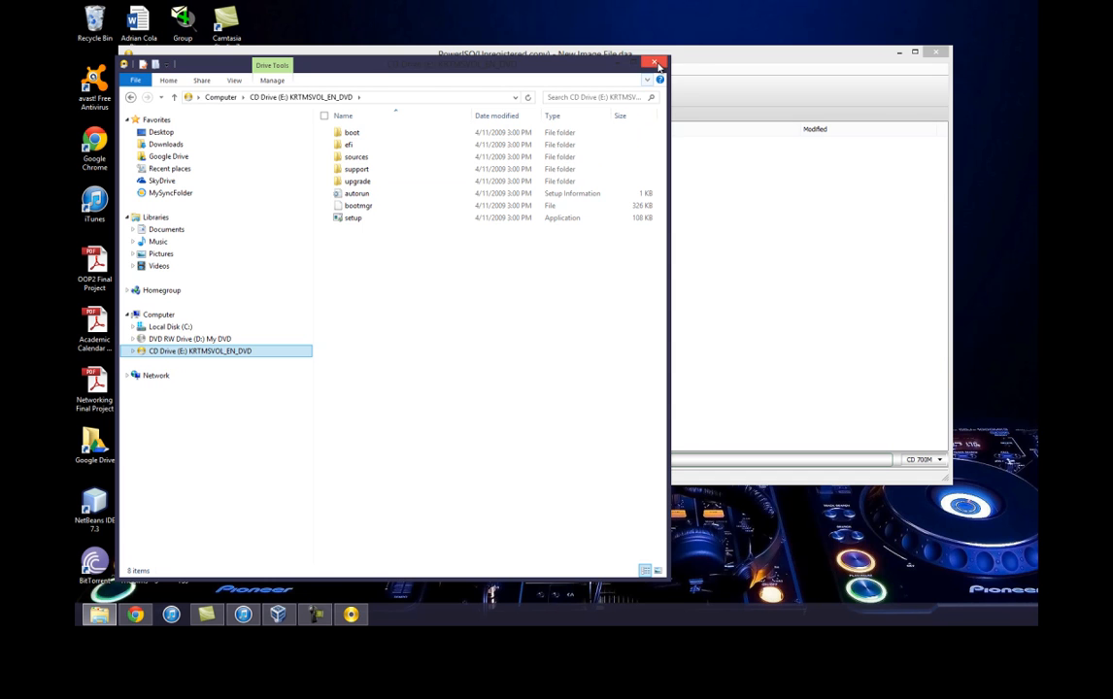
{"action": "left_click", "coordinate": [657, 64]}
{"action": "type", "text": "torrentreactor.net"}
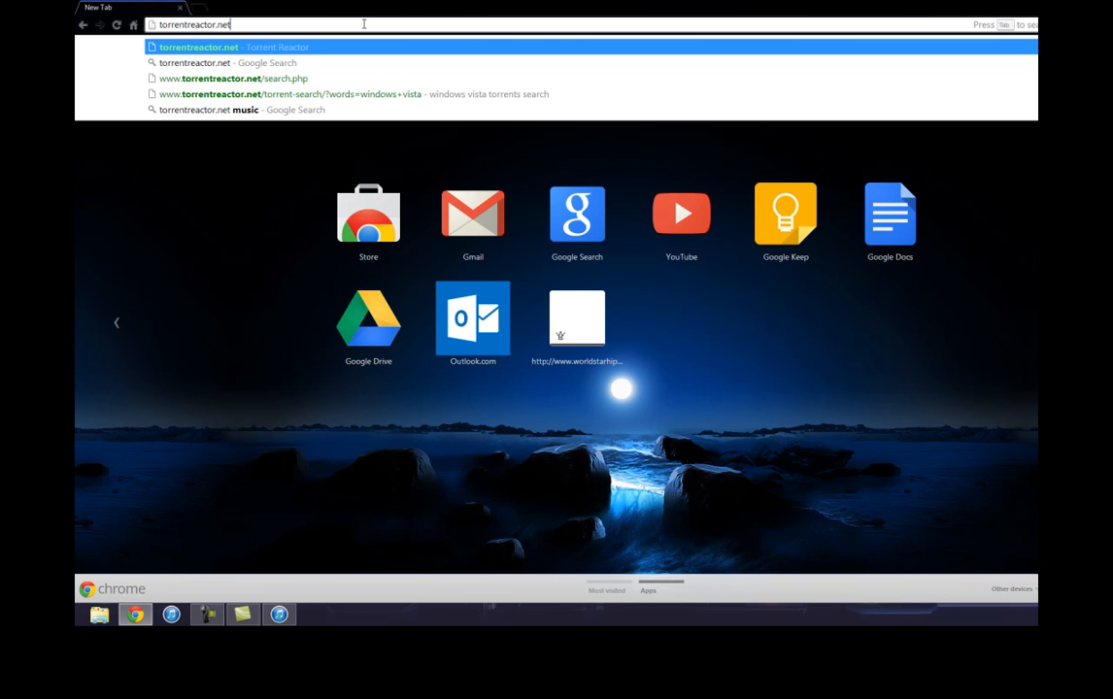
- Navigate Chrome to torrentreactor.net and load the TorrentReactor homepage
{"action": "key", "text": "Return"}
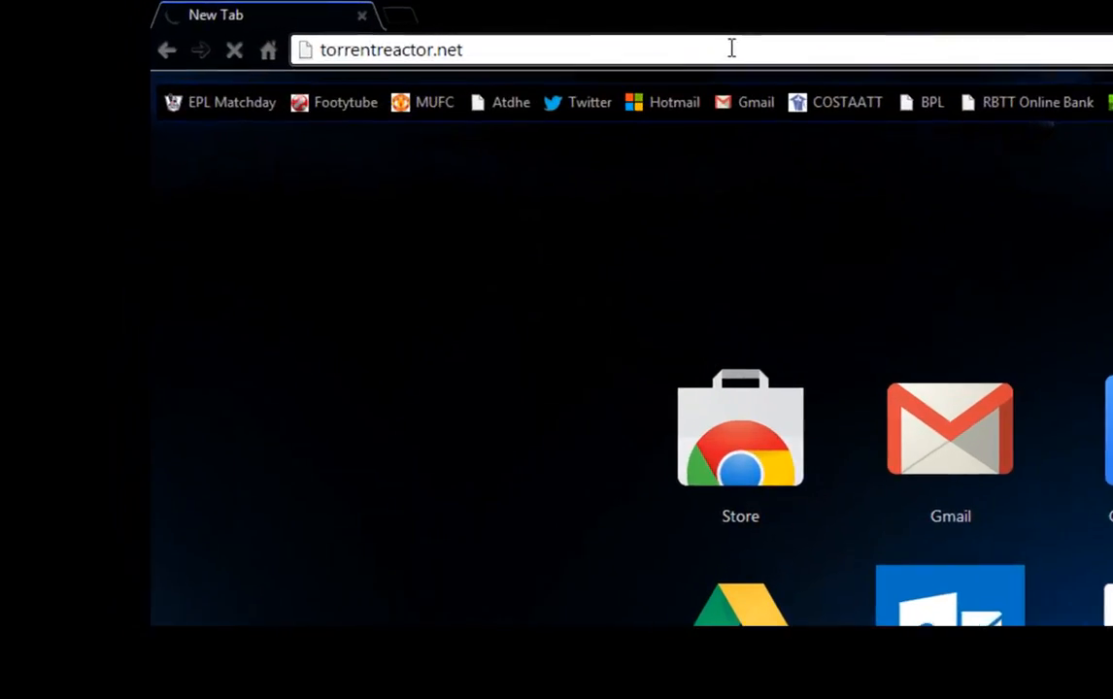
{"action": "key", "text": "Return"}
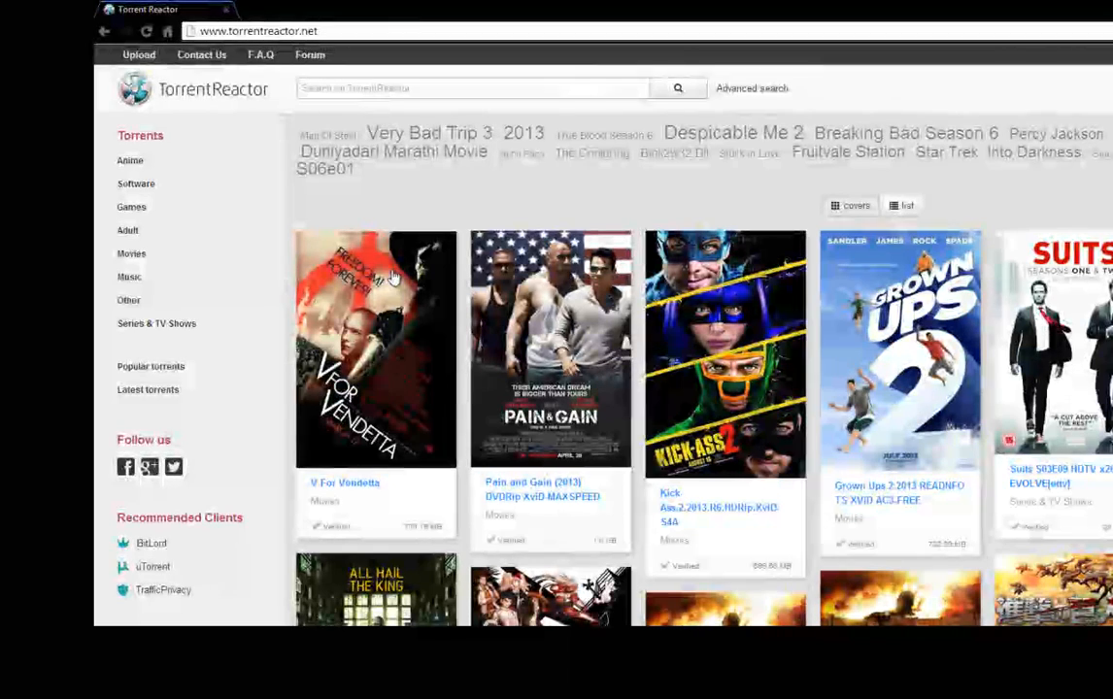
- Search TorrentReactor for 'windows vista' and choose the Windows Vista Ultimate SP2 x64 x86 en-US Dec20 2012 result
{"action": "type", "text": "win"}
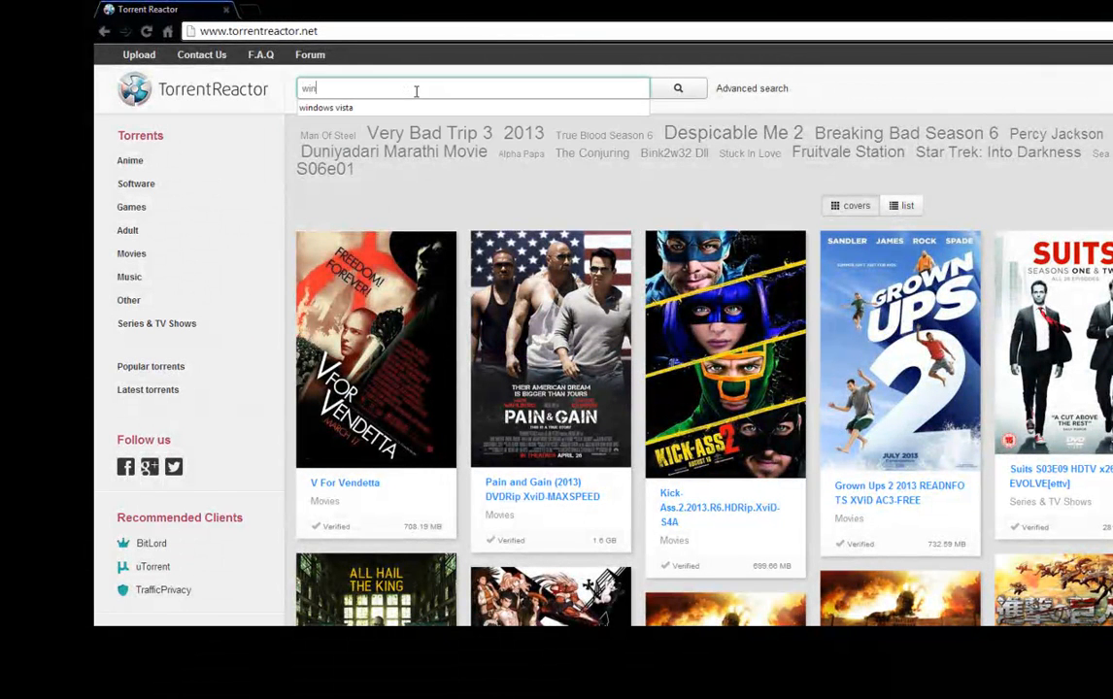
{"action": "left_click", "coordinate": [326, 106]}
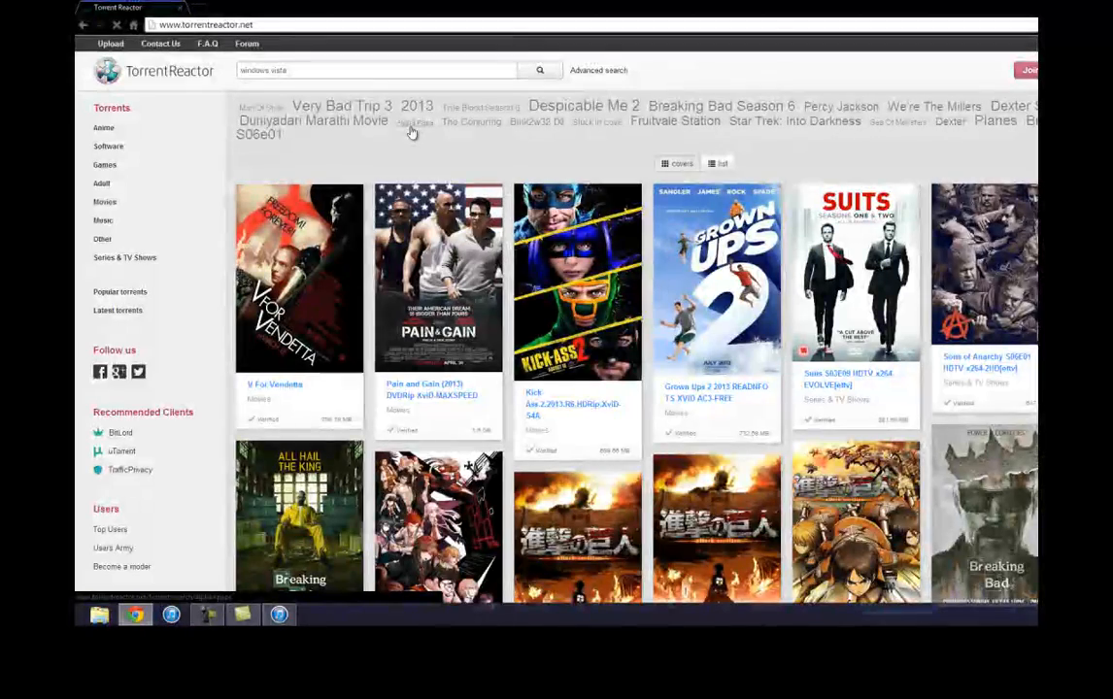
{"action": "left_click", "coordinate": [539, 69]}
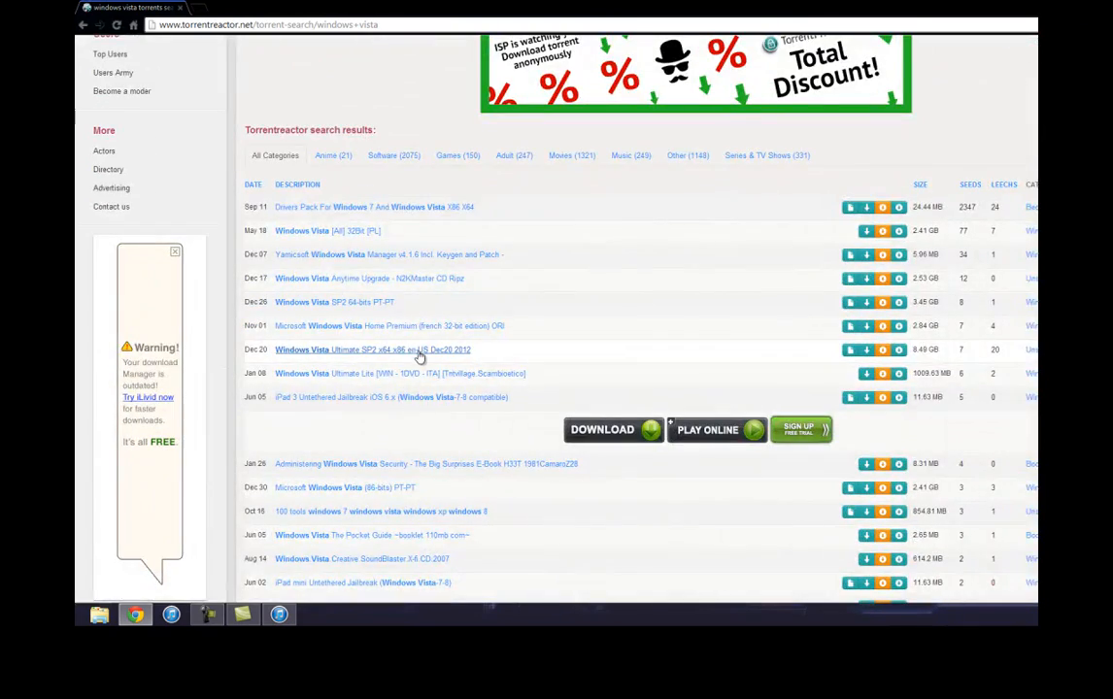
{"action": "mouse_move", "coordinate": [419, 350]}
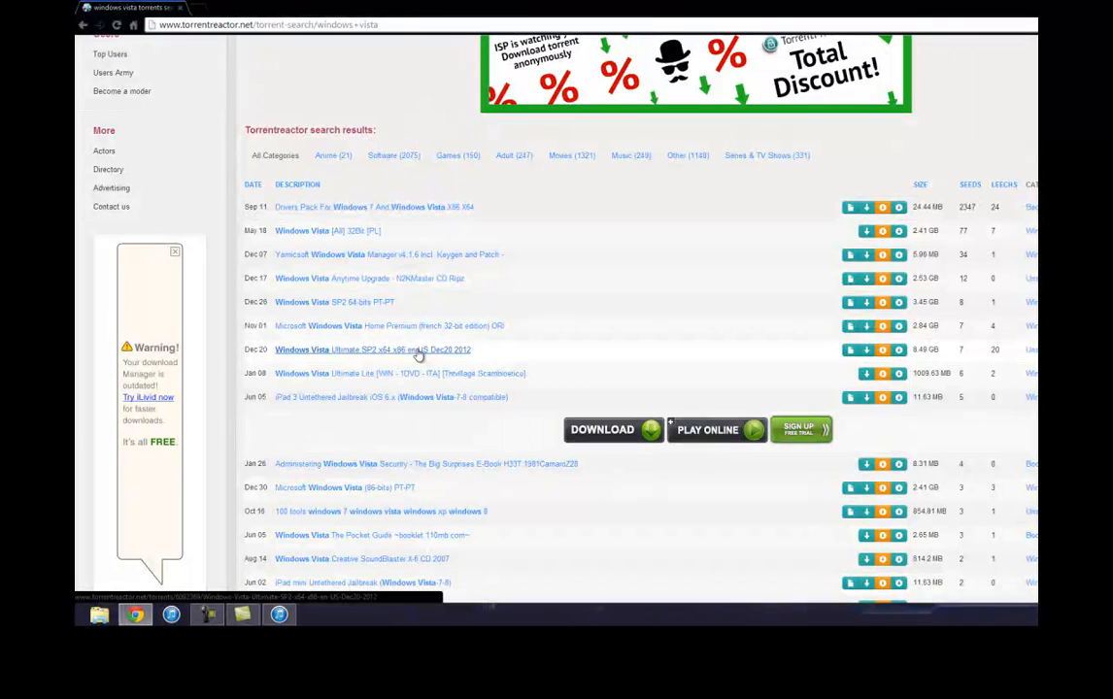
{"action": "mouse_move", "coordinate": [789, 361]}
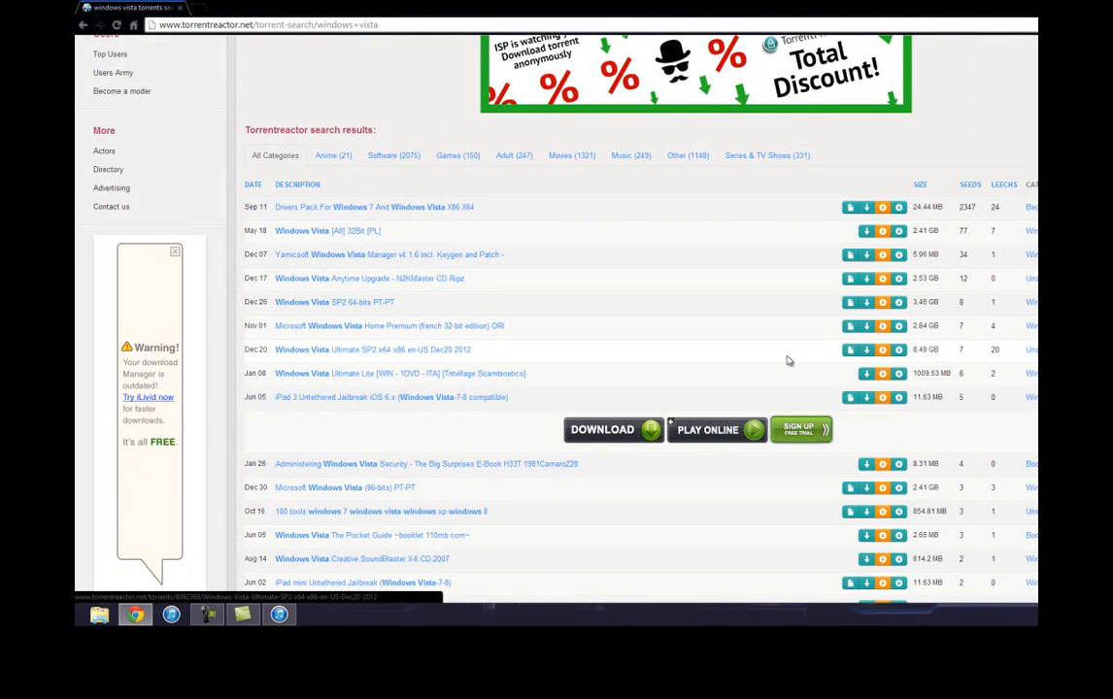
{"action": "mouse_move", "coordinate": [866, 350]}
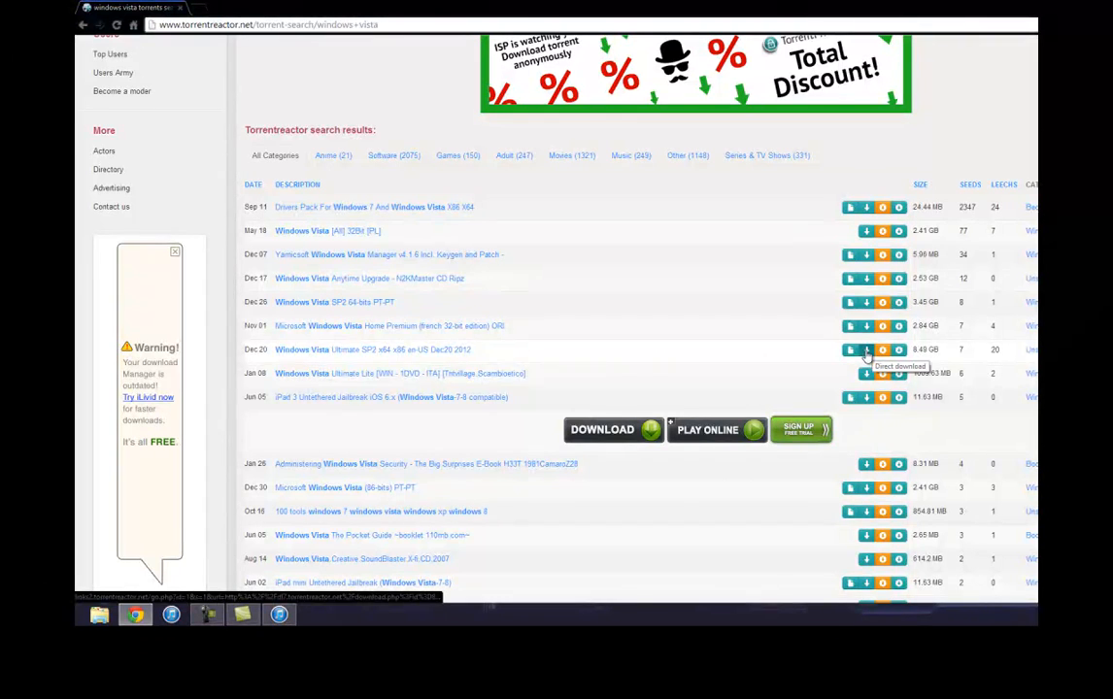
{"action": "left_click", "coordinate": [866, 350]}
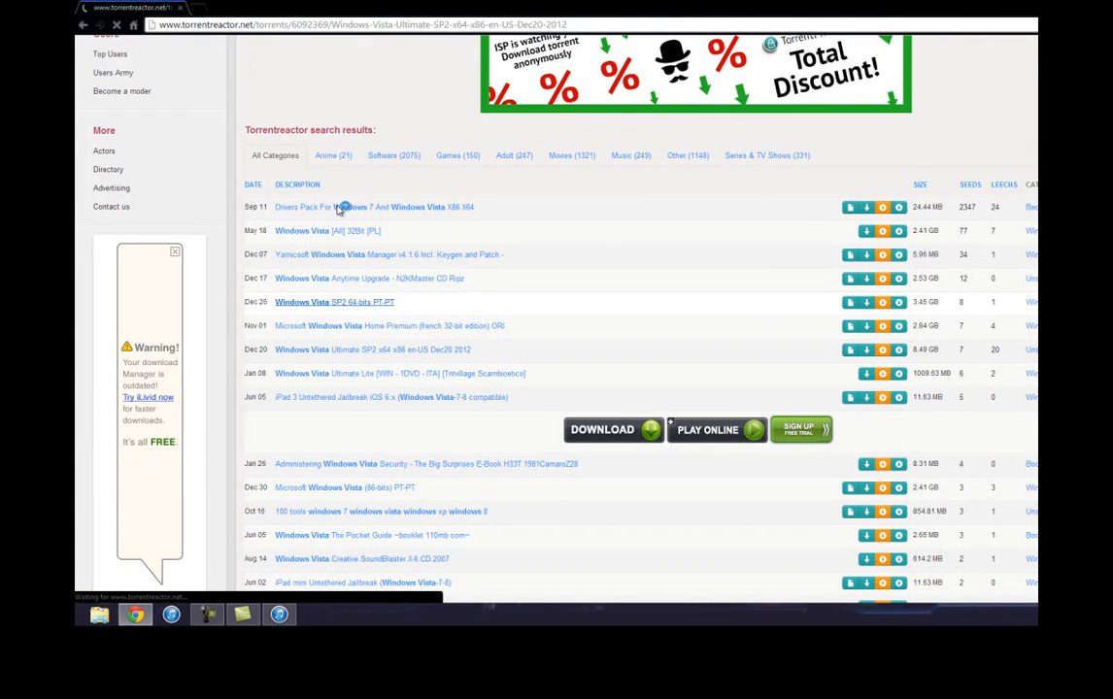
- Download the Windows Vista Ultimate SP2 .torrent file and return to the thank-you confirmation page
{"action": "left_click", "coordinate": [359, 350]}
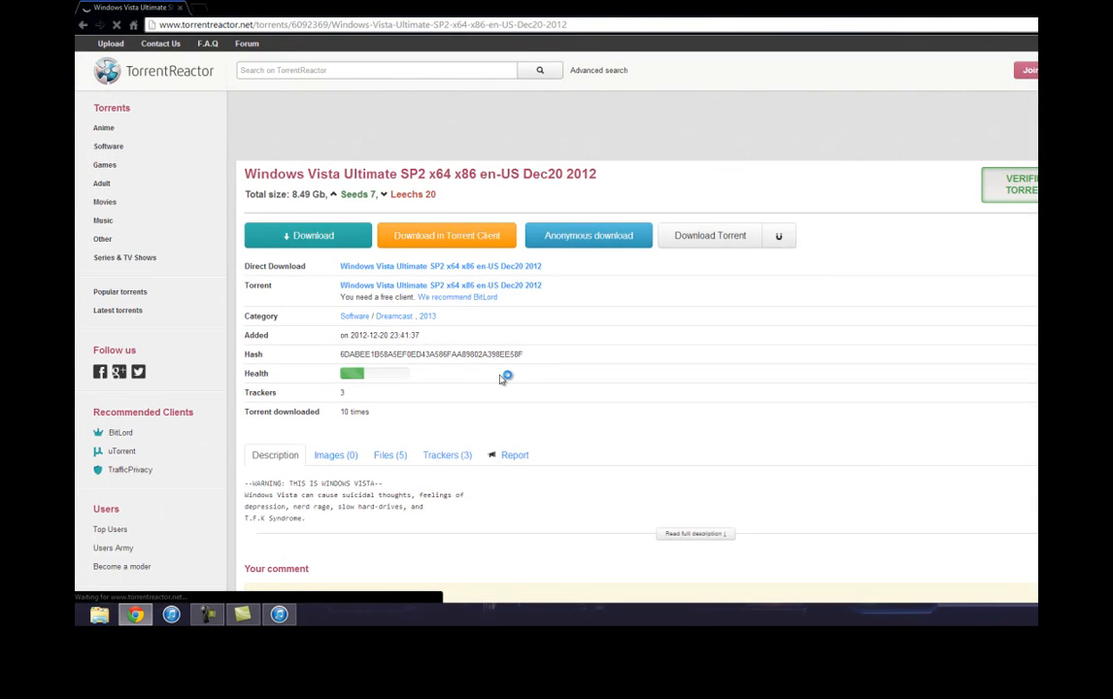
{"action": "scroll", "scroll_direction": "down", "scroll_amount": 3}
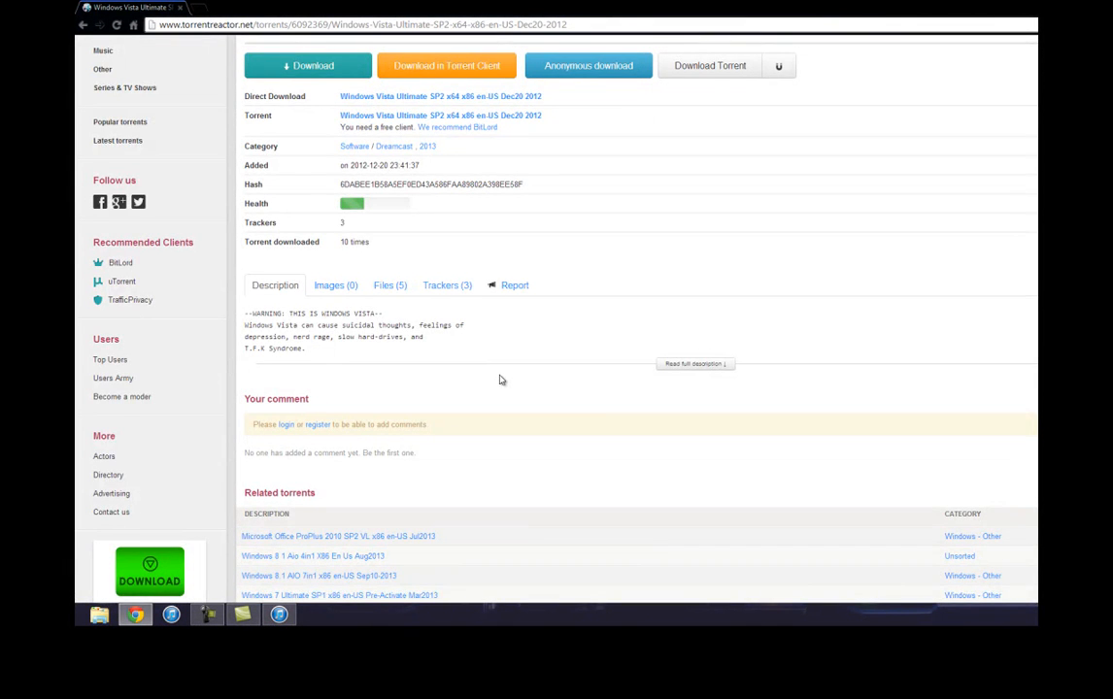
{"action": "scroll", "scroll_direction": "up", "scroll_amount": 3}
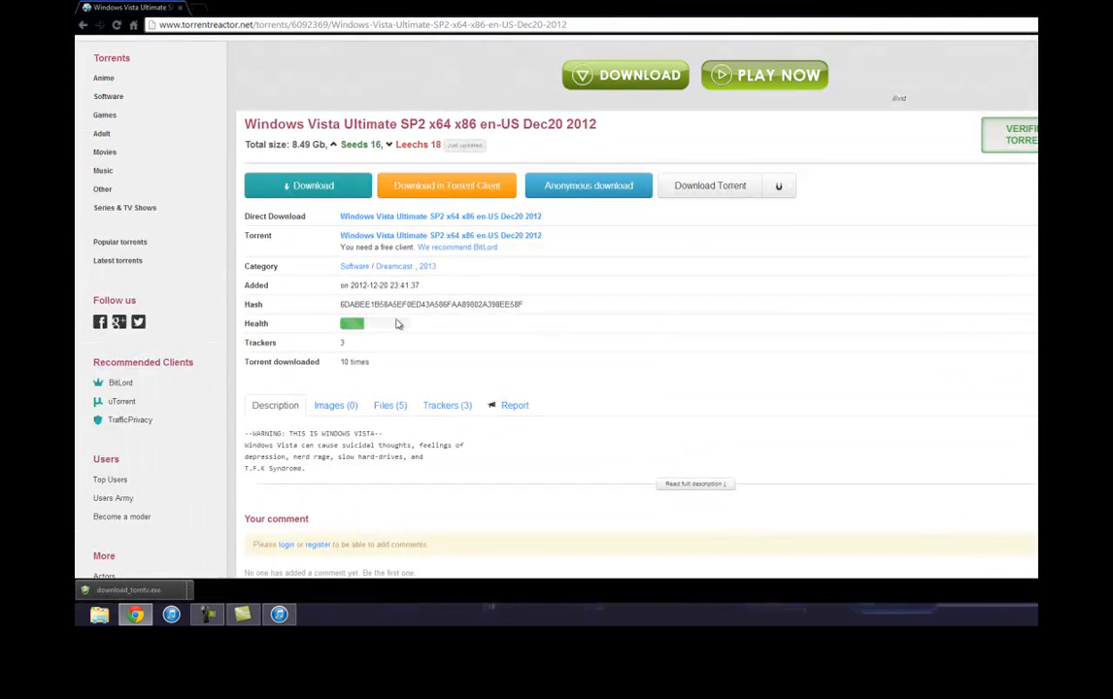
{"action": "mouse_move", "coordinate": [447, 186]}
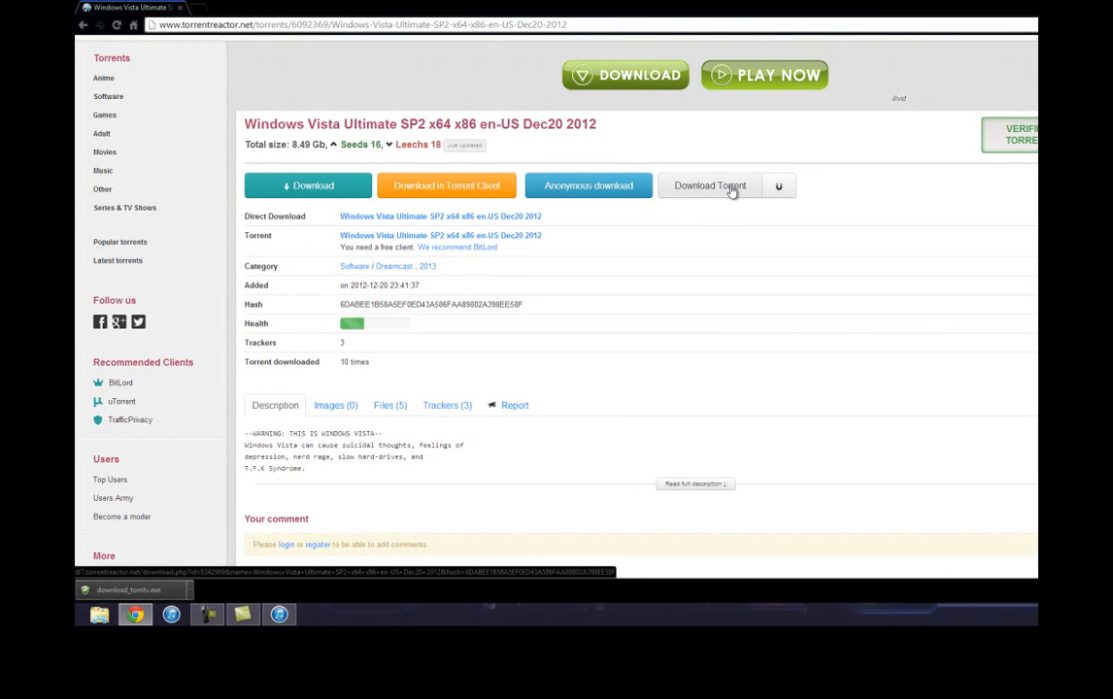
{"action": "left_click", "coordinate": [711, 187]}
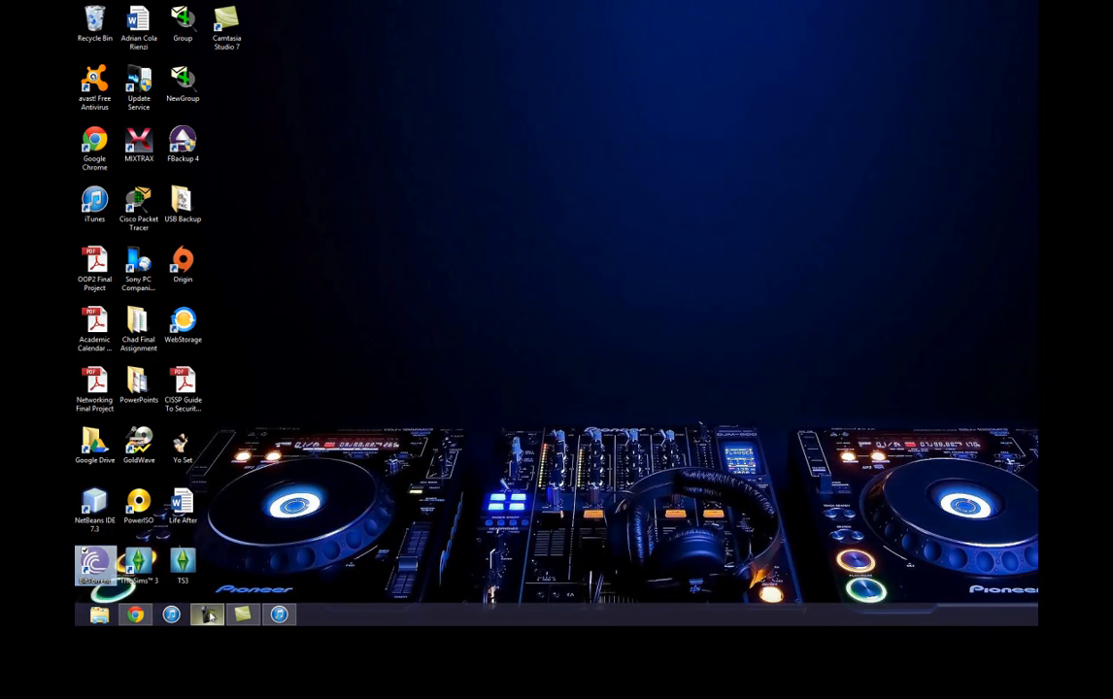
{"action": "left_click", "coordinate": [136, 613]}
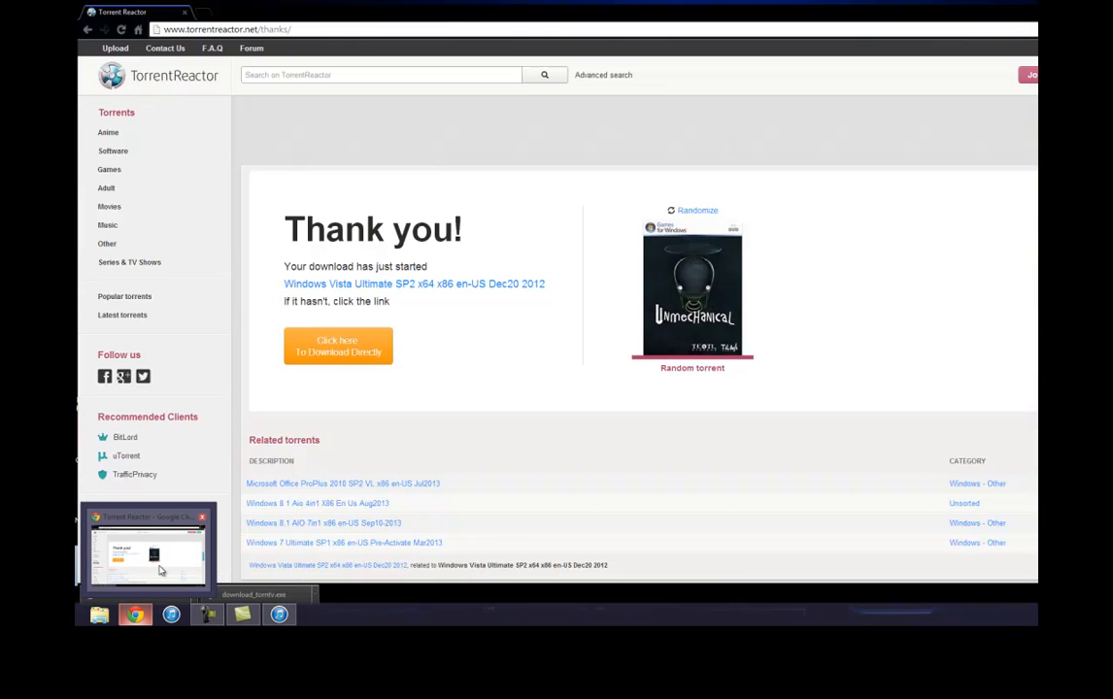
{"action": "mouse_move", "coordinate": [136, 614]}
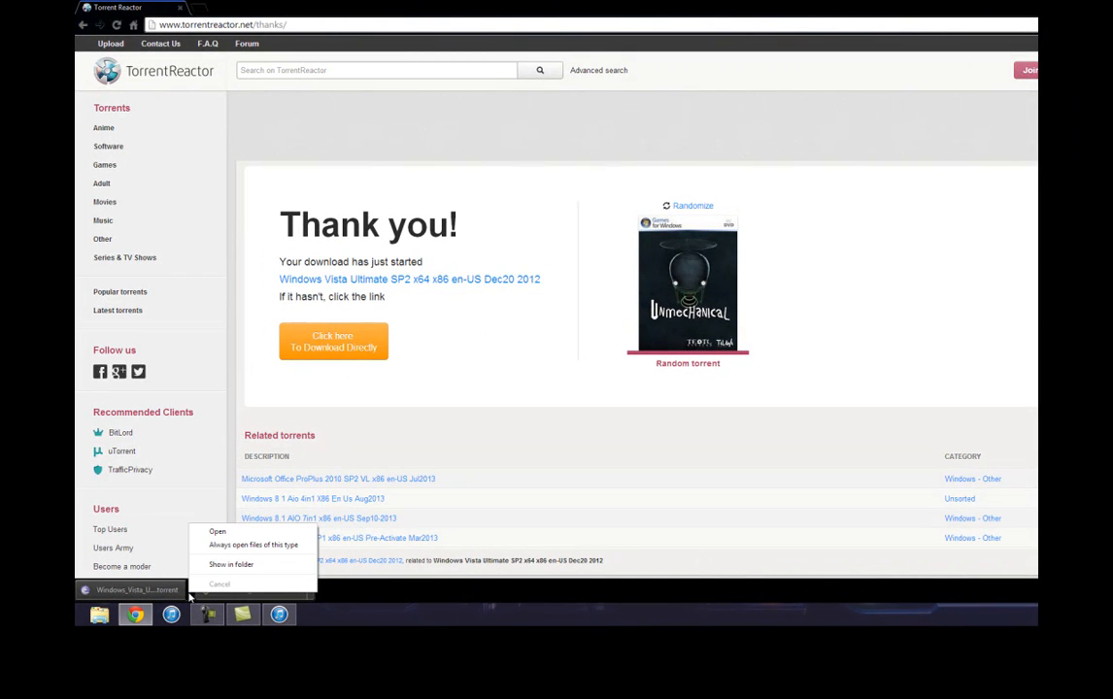
- Add the downloaded Vista Ultimate SP2 .torrent to BitTorrent and start it downloading into Downloads
{"action": "left_click", "coordinate": [231, 564]}
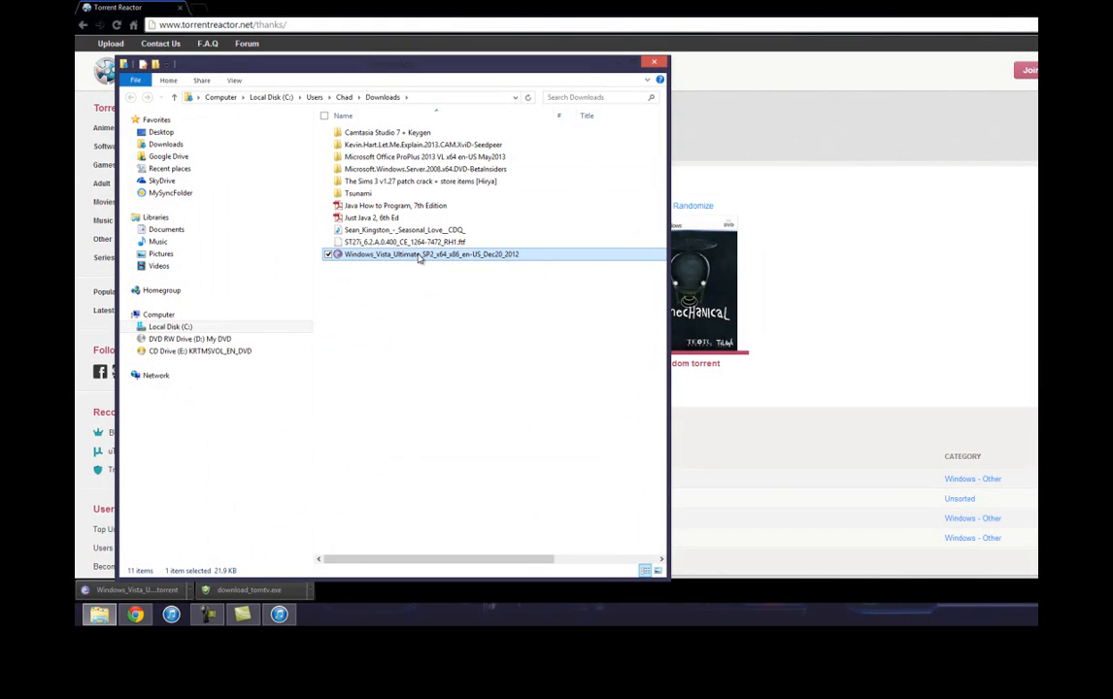
{"action": "double_click", "coordinate": [429, 252]}
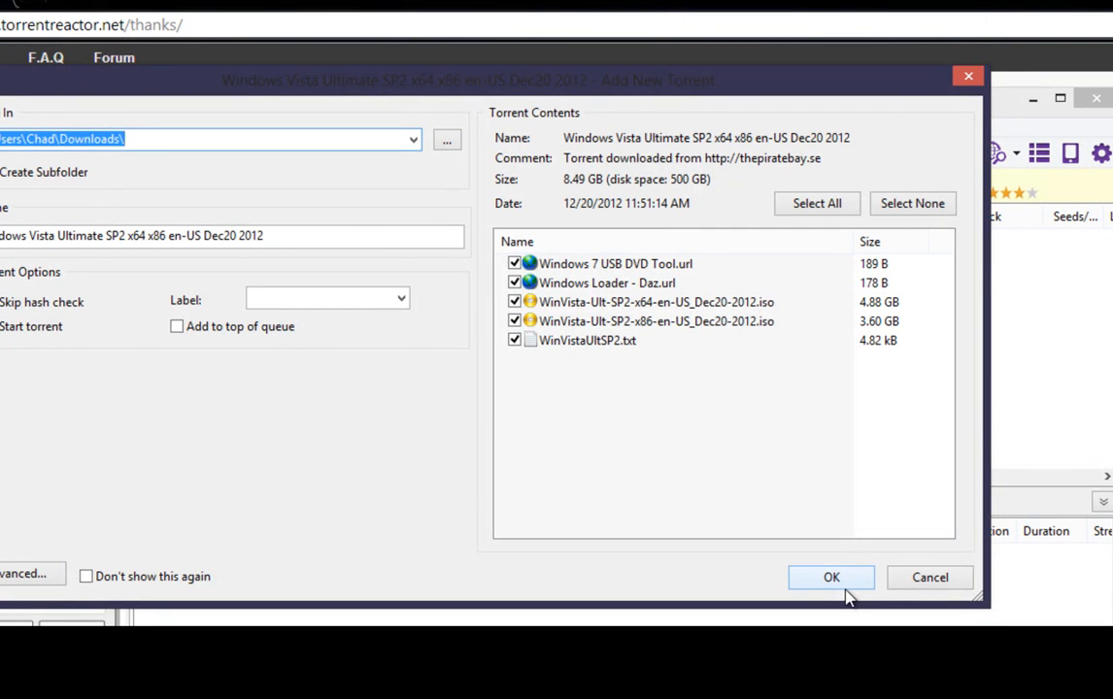
{"action": "left_click", "coordinate": [831, 577]}
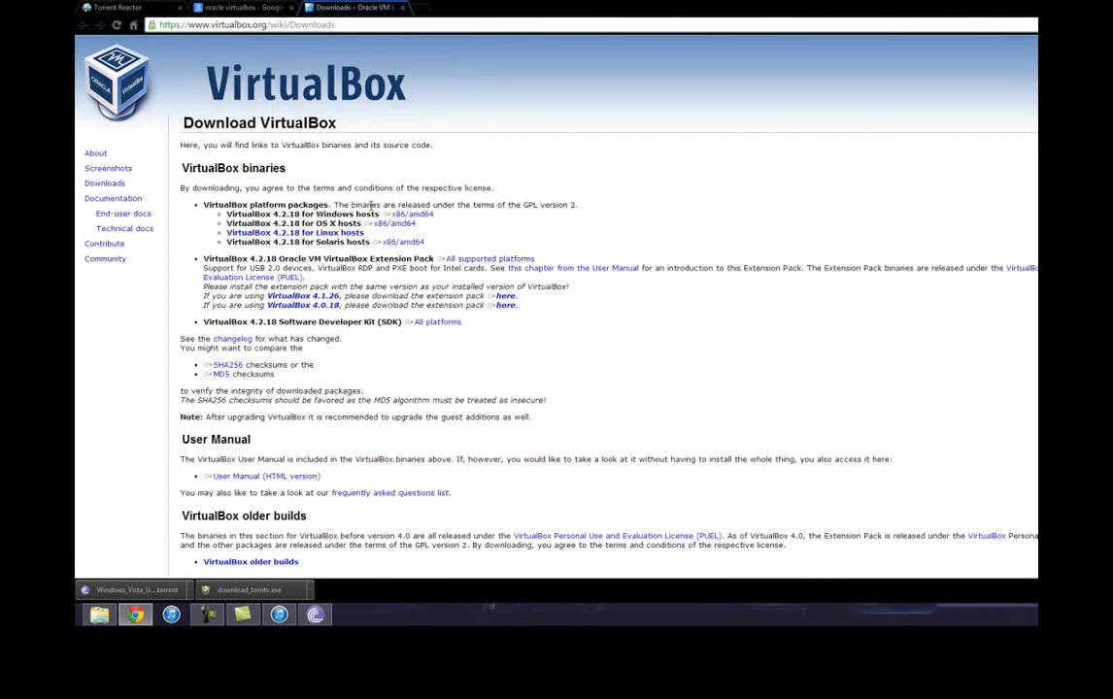
{"action": "mouse_move", "coordinate": [405, 213]}
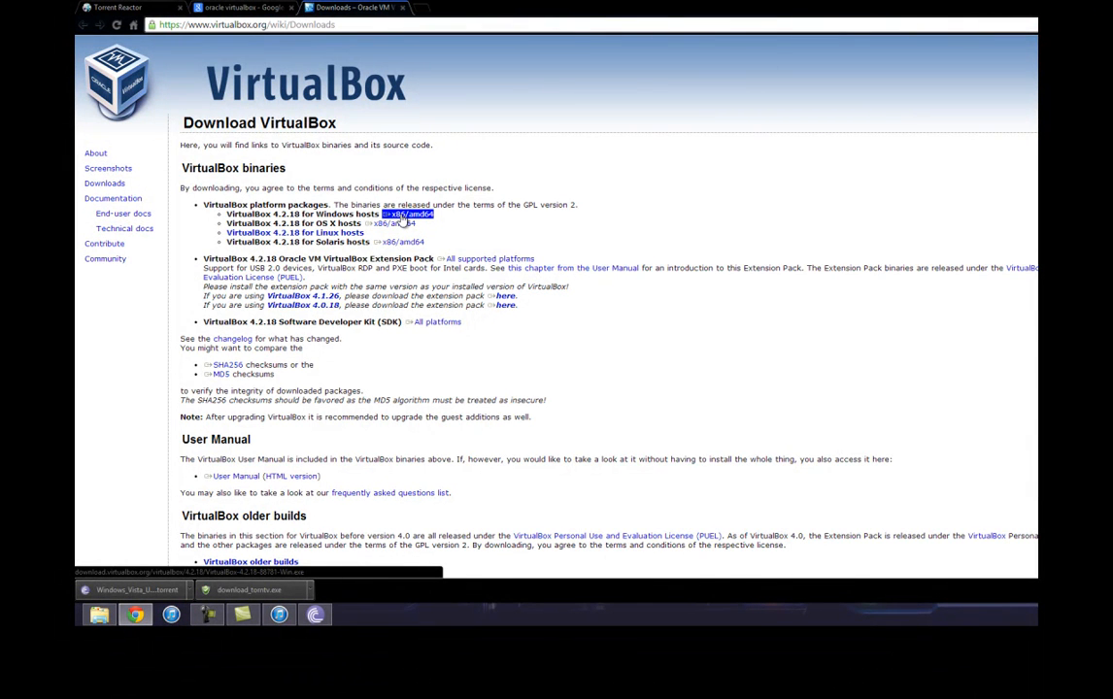
- Download the VirtualBox 4.2.18 x86/amd64 installer for Windows hosts
{"action": "left_click", "coordinate": [406, 213]}
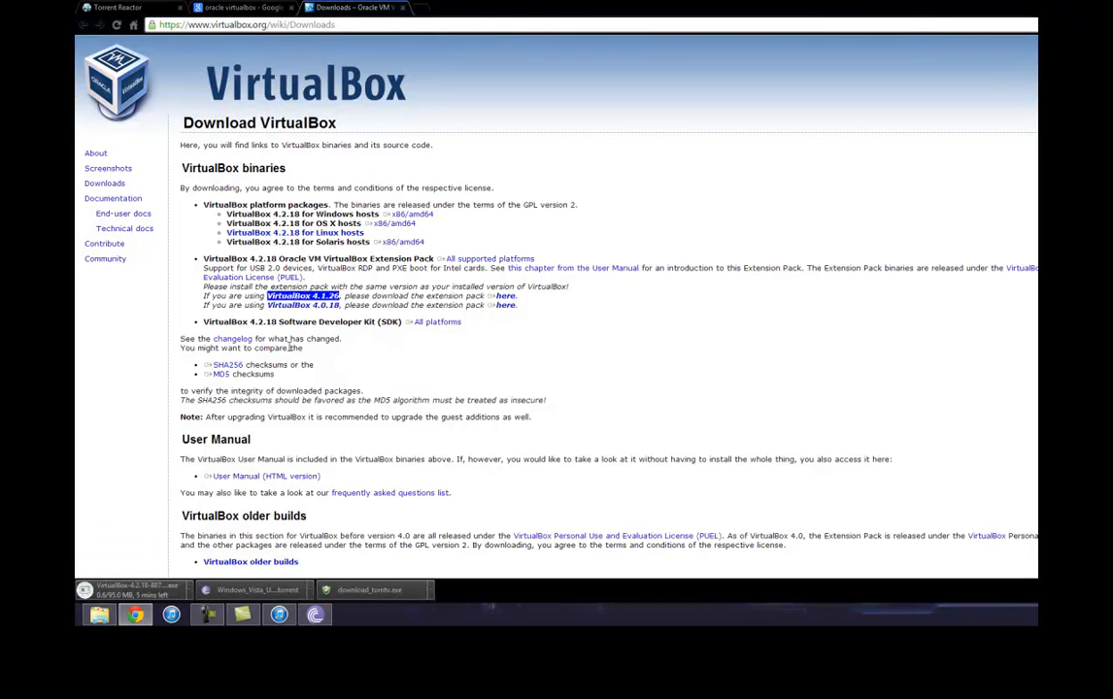
{"action": "mouse_move", "coordinate": [303, 437]}
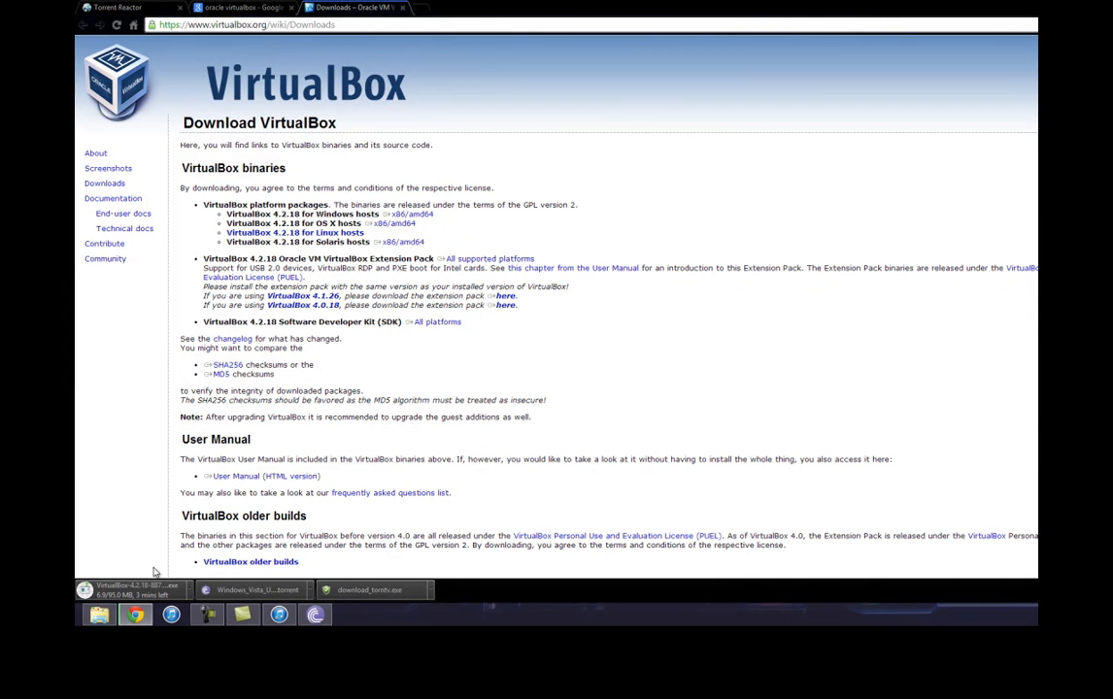
{"action": "mouse_move", "coordinate": [777, 614]}
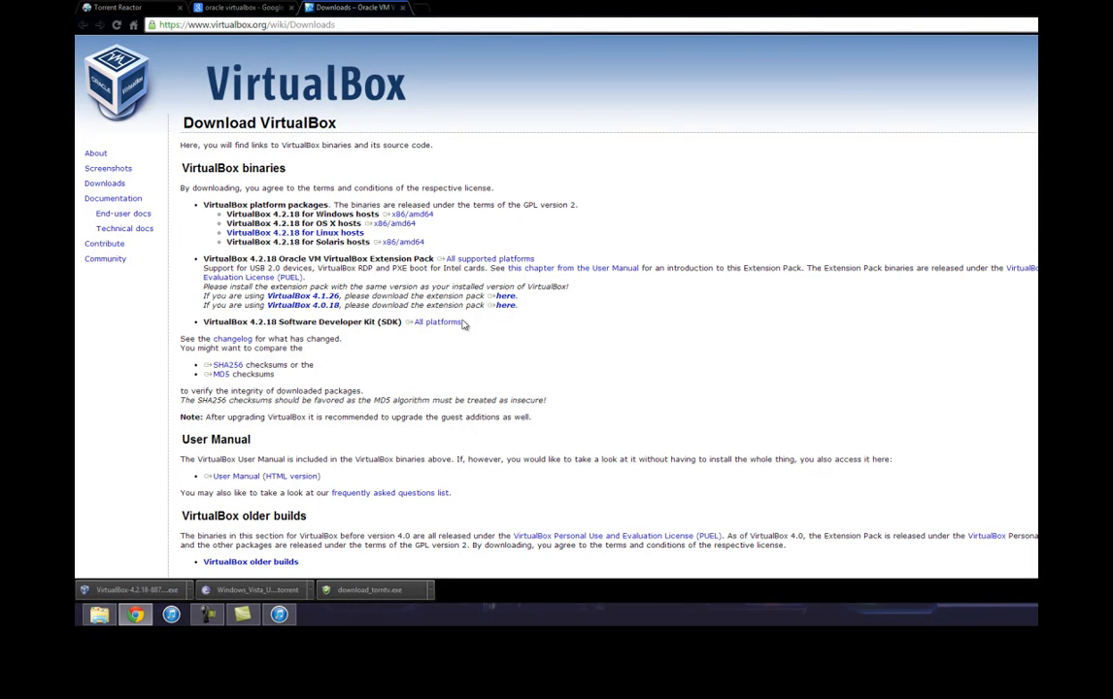
{"action": "mouse_move", "coordinate": [189, 581]}
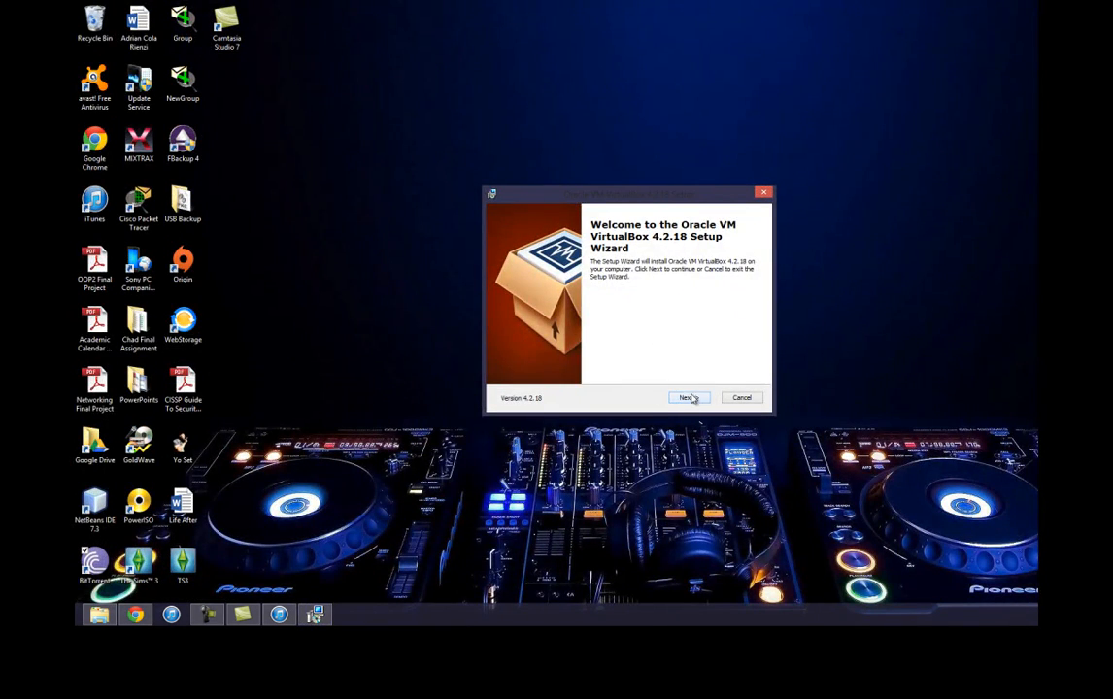
- Install VirtualBox 4.2.18 with default features, no Quick Launch shortcut, accepting the network warning, and launch it
{"action": "left_click", "coordinate": [687, 396]}
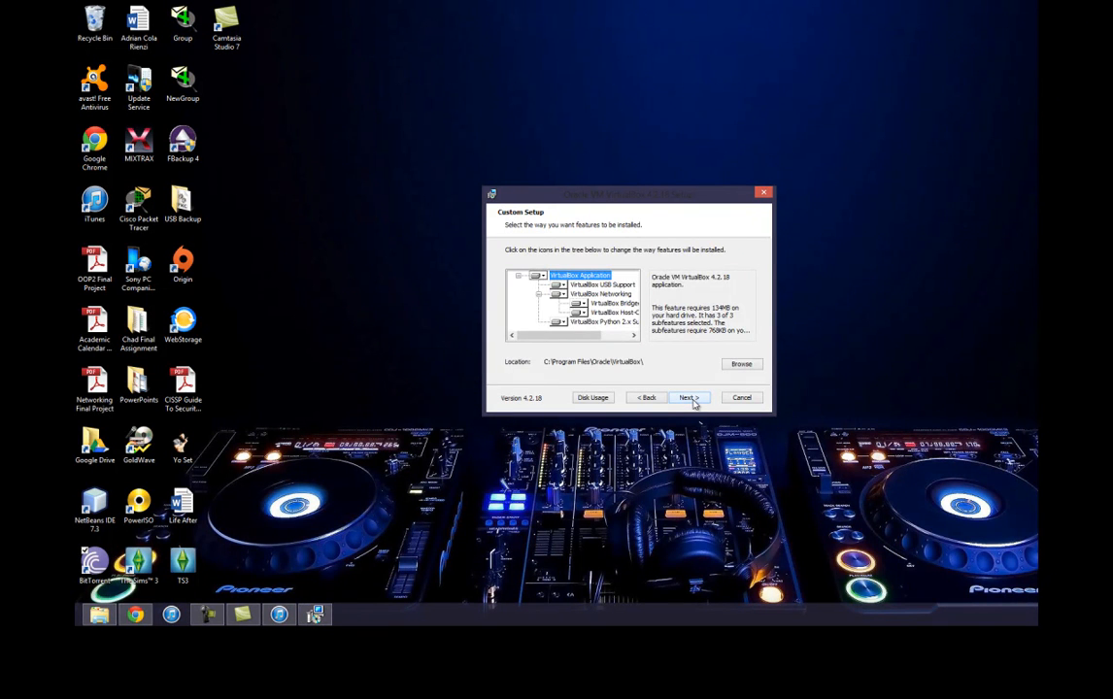
{"action": "left_click", "coordinate": [688, 396]}
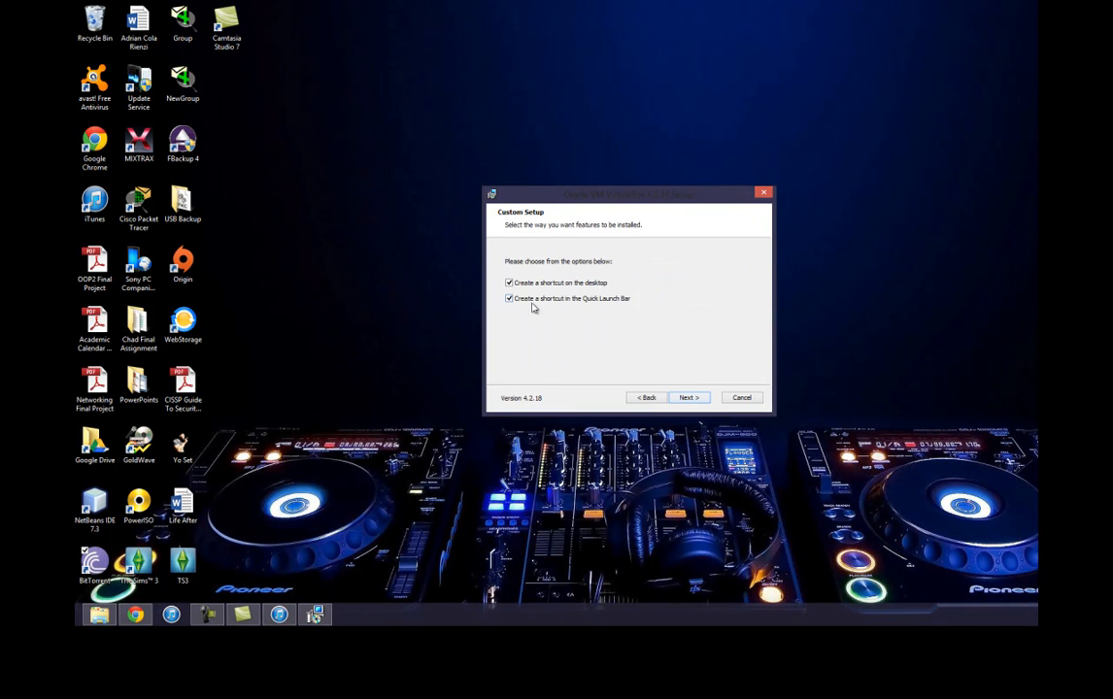
{"action": "left_click", "coordinate": [509, 299]}
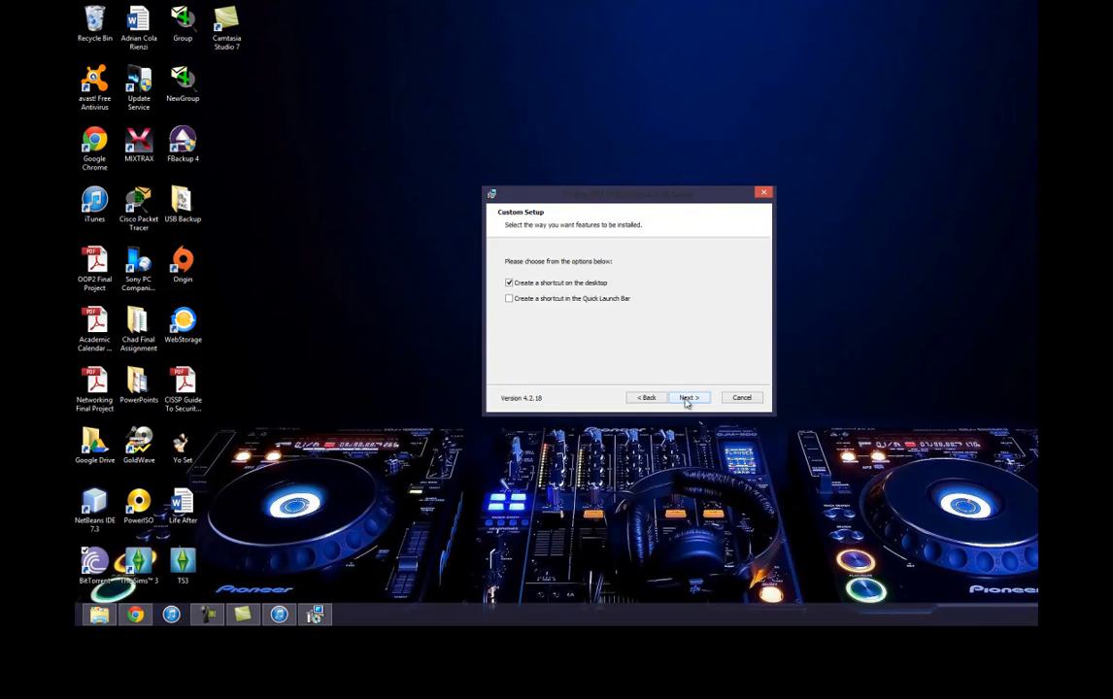
{"action": "left_click", "coordinate": [688, 396]}
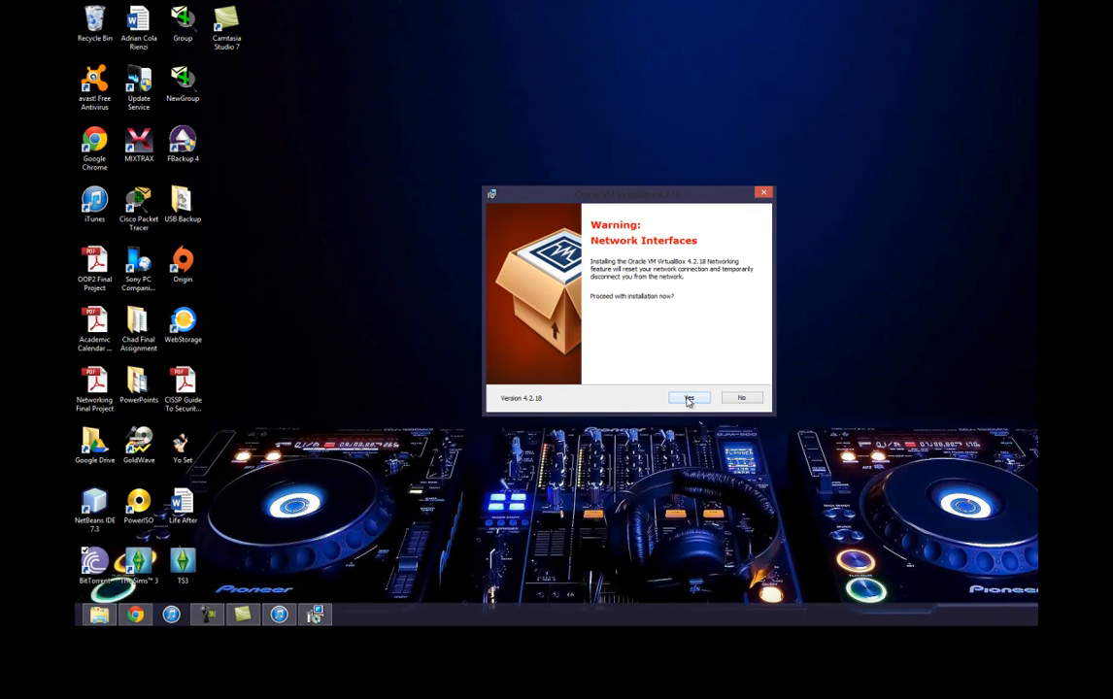
{"action": "left_click", "coordinate": [687, 398]}
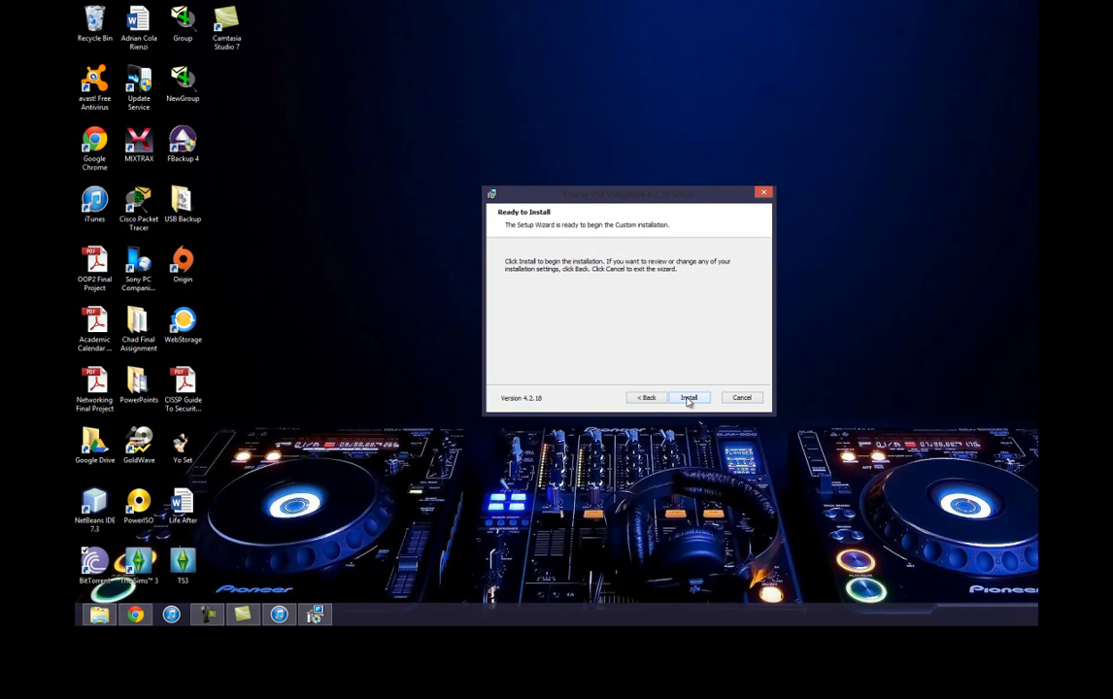
{"action": "left_click", "coordinate": [687, 396]}
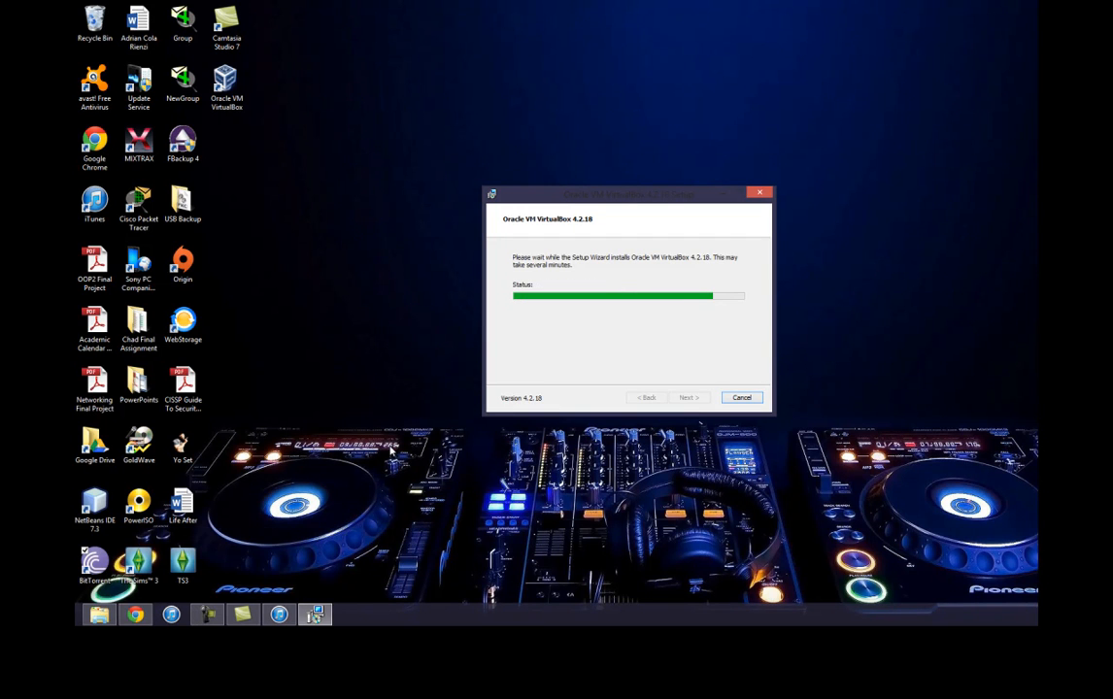
{"action": "mouse_move", "coordinate": [241, 606]}
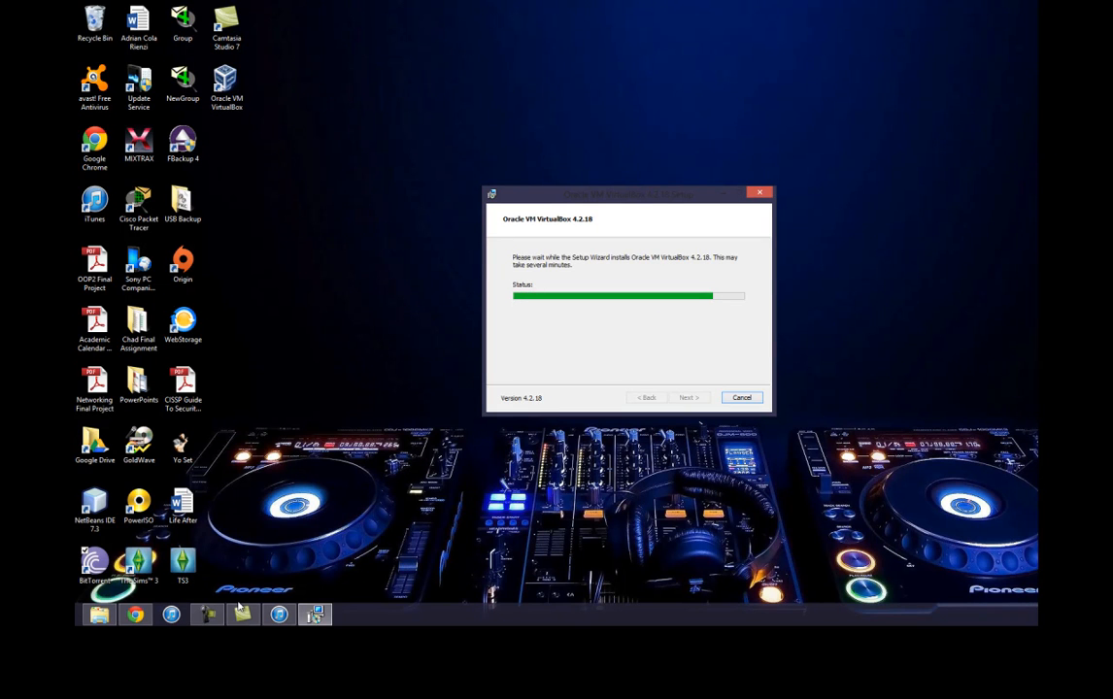
{"action": "mouse_move", "coordinate": [222, 613]}
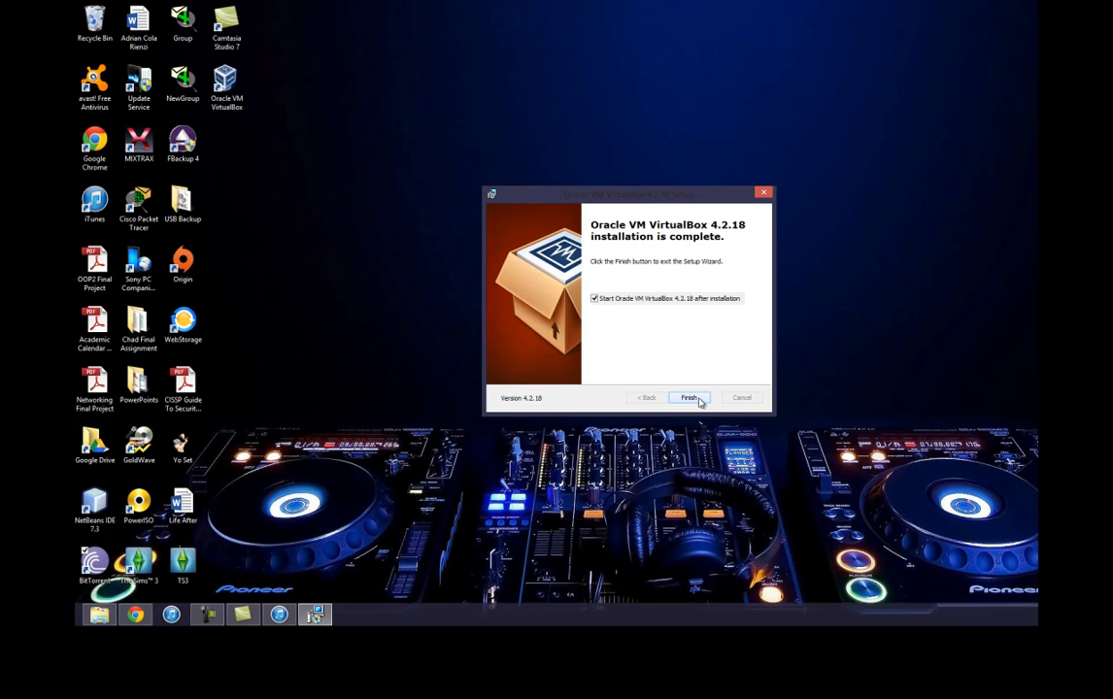
{"action": "left_click", "coordinate": [687, 397]}
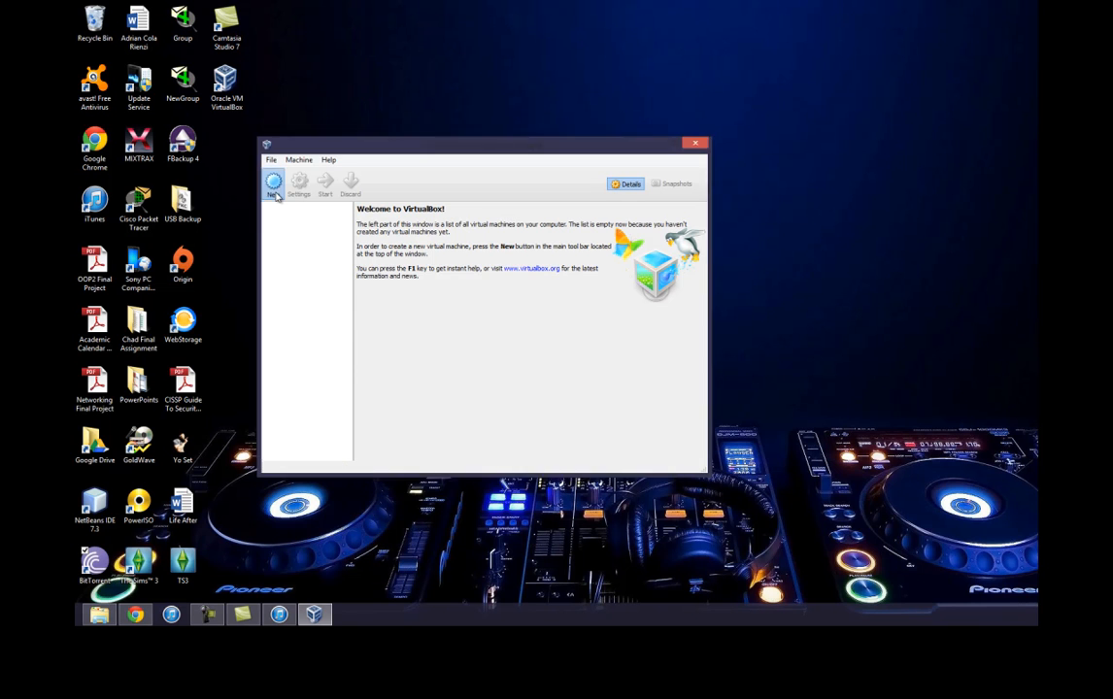
- Start a new virtual machine and expand the Version list for the Microsoft Windows type
{"action": "left_click", "coordinate": [271, 185]}
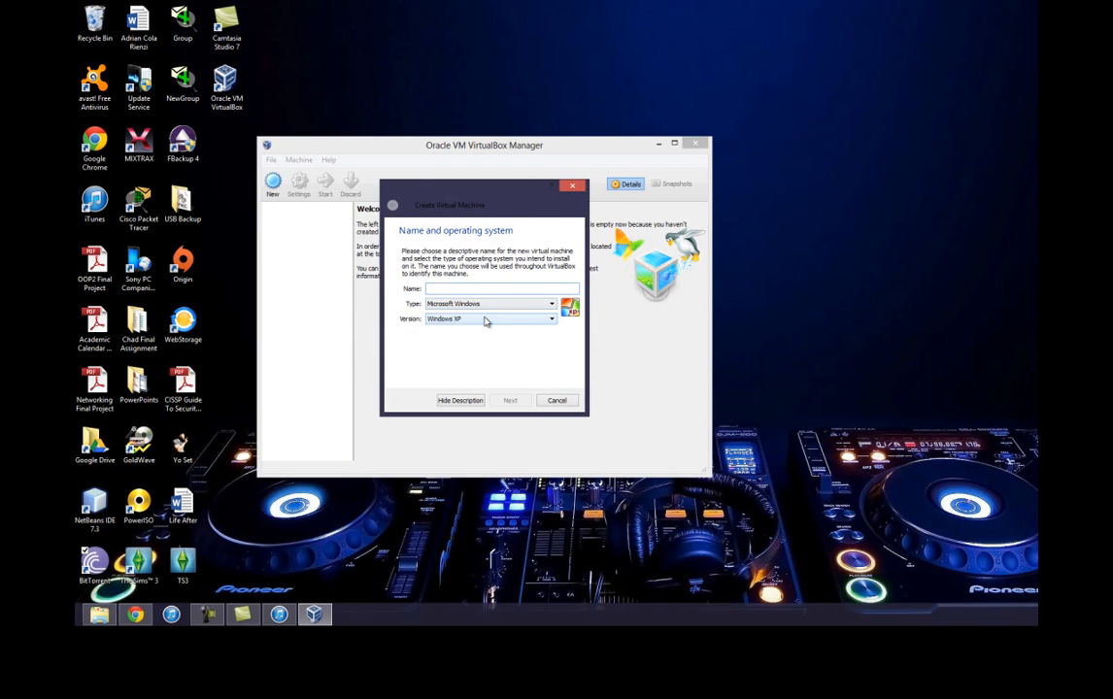
{"action": "left_click", "coordinate": [551, 319]}
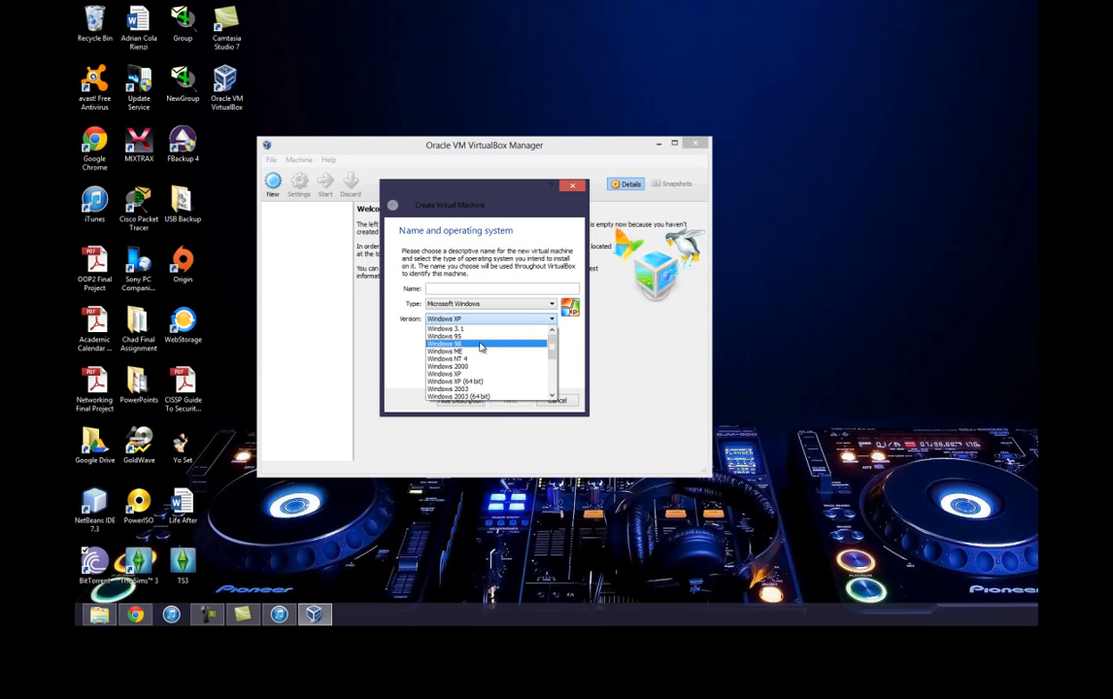